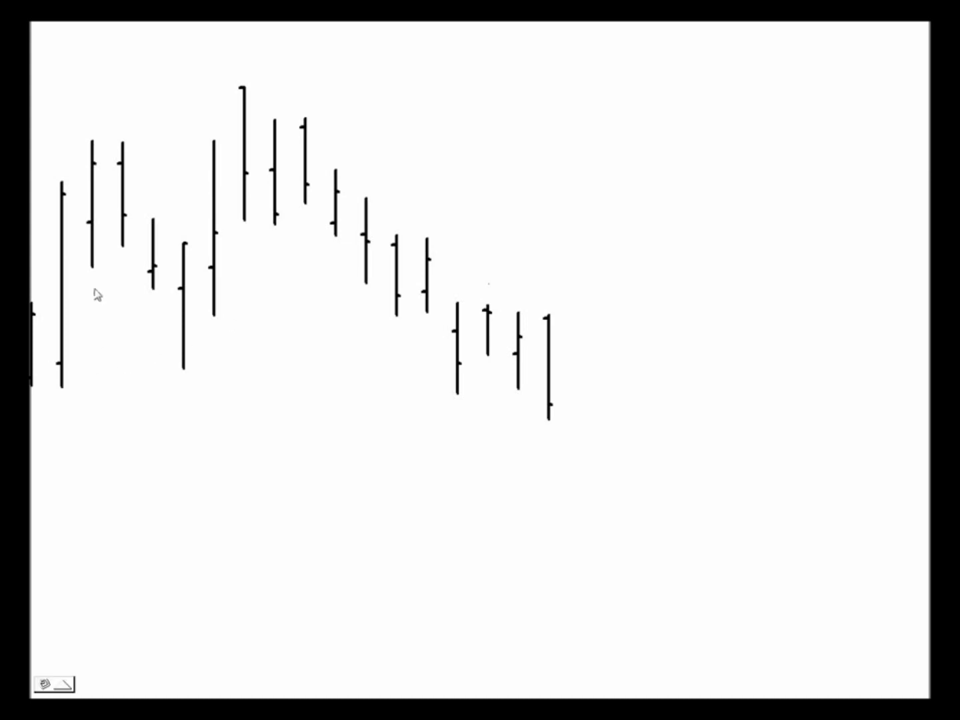
pyautogui.moveTo(217, 227)
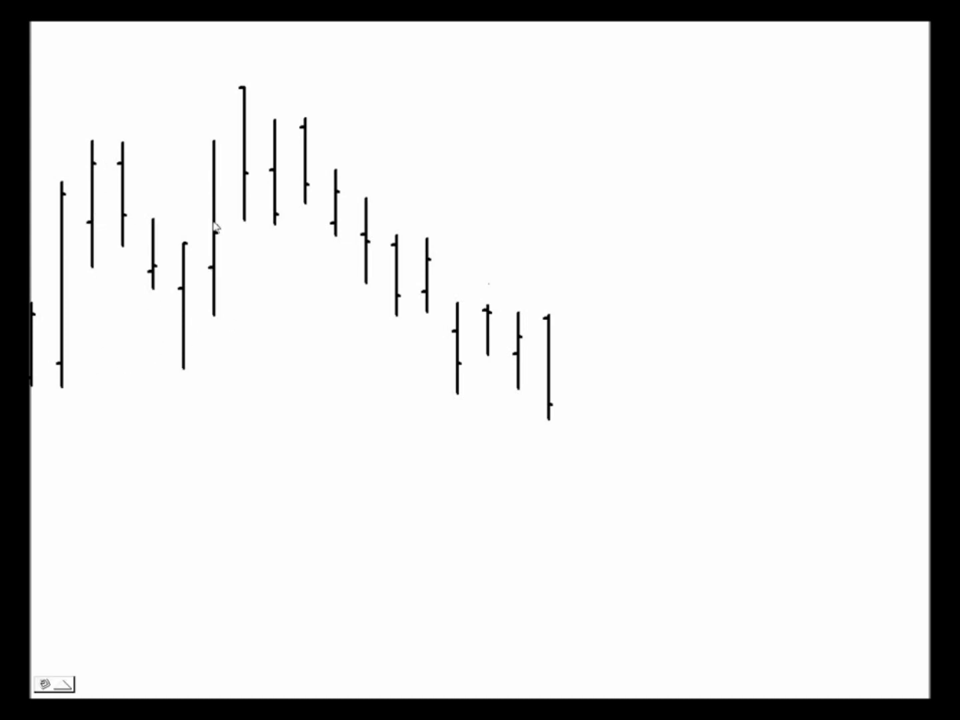
pyautogui.moveTo(405, 426)
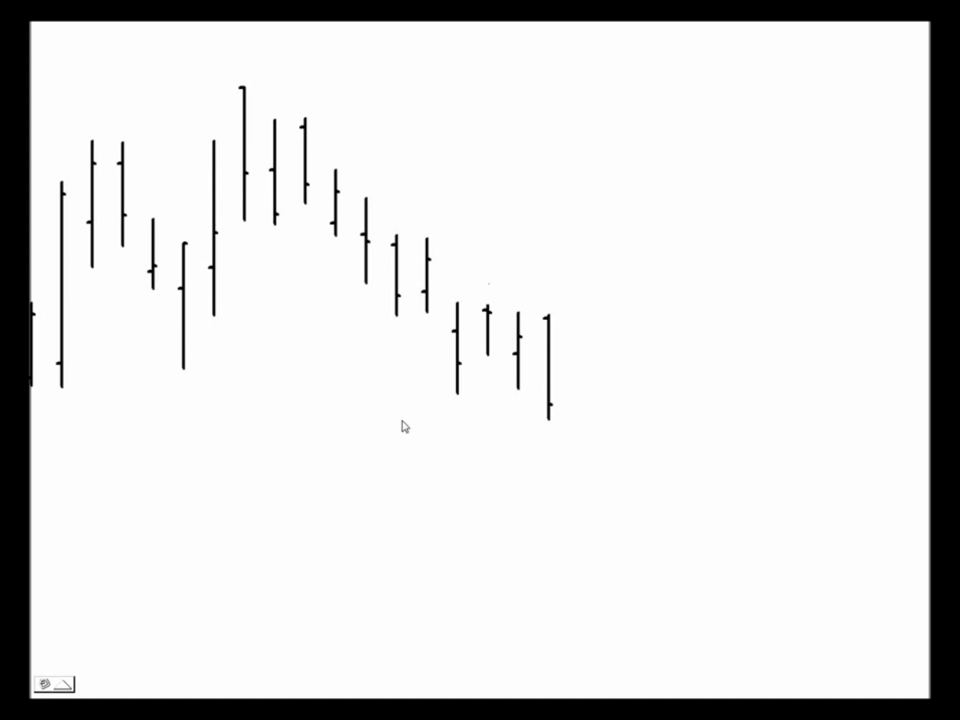
pyautogui.moveTo(403, 427)
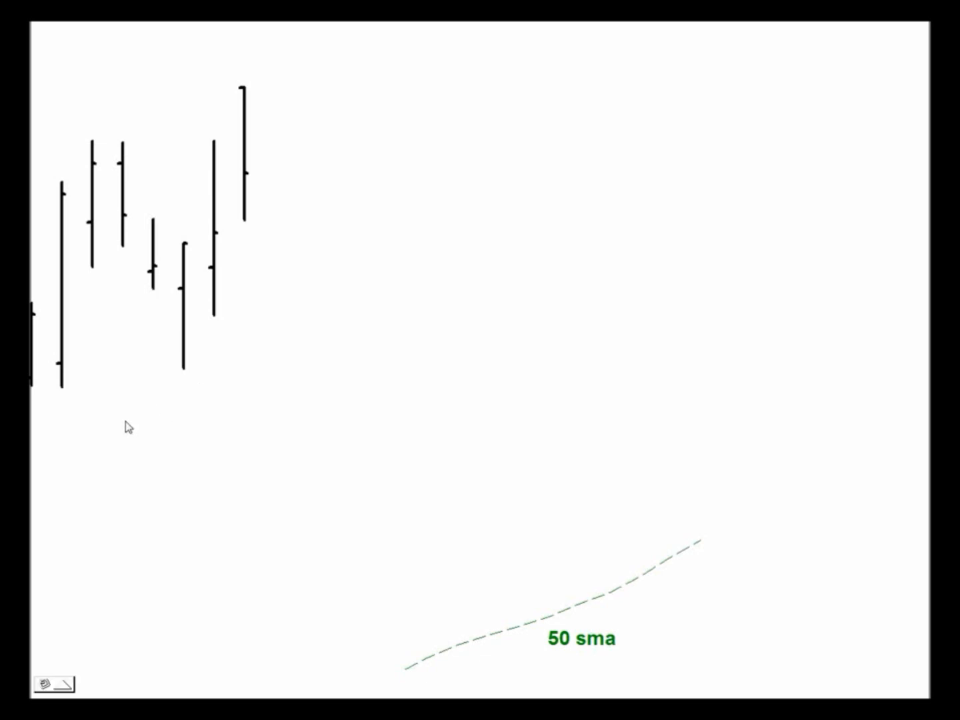
pyautogui.moveTo(412, 647)
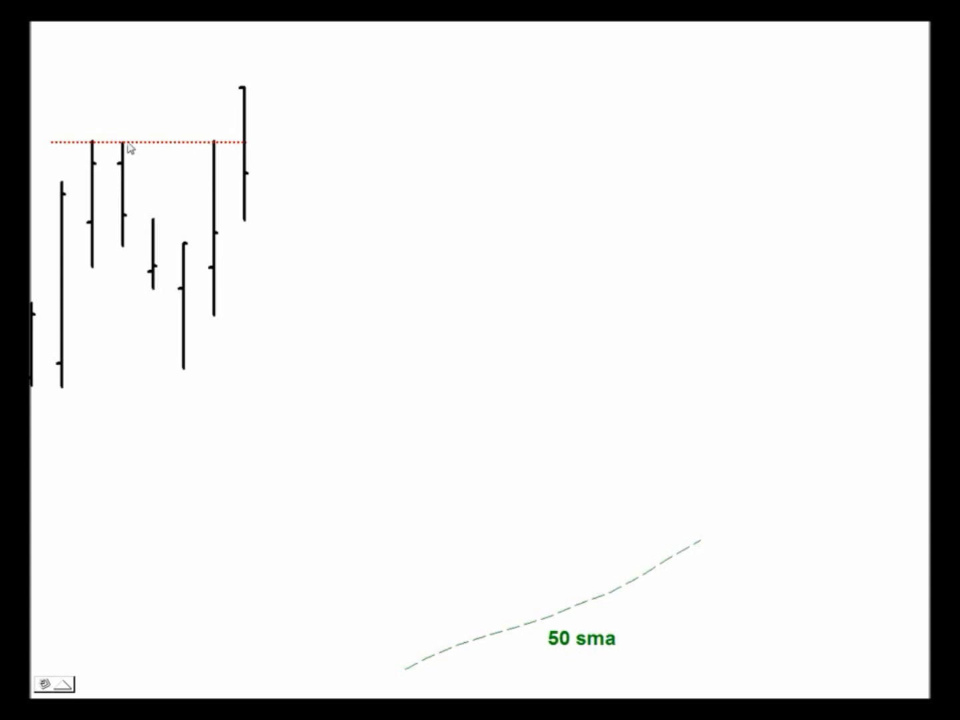
pyautogui.moveTo(231, 159)
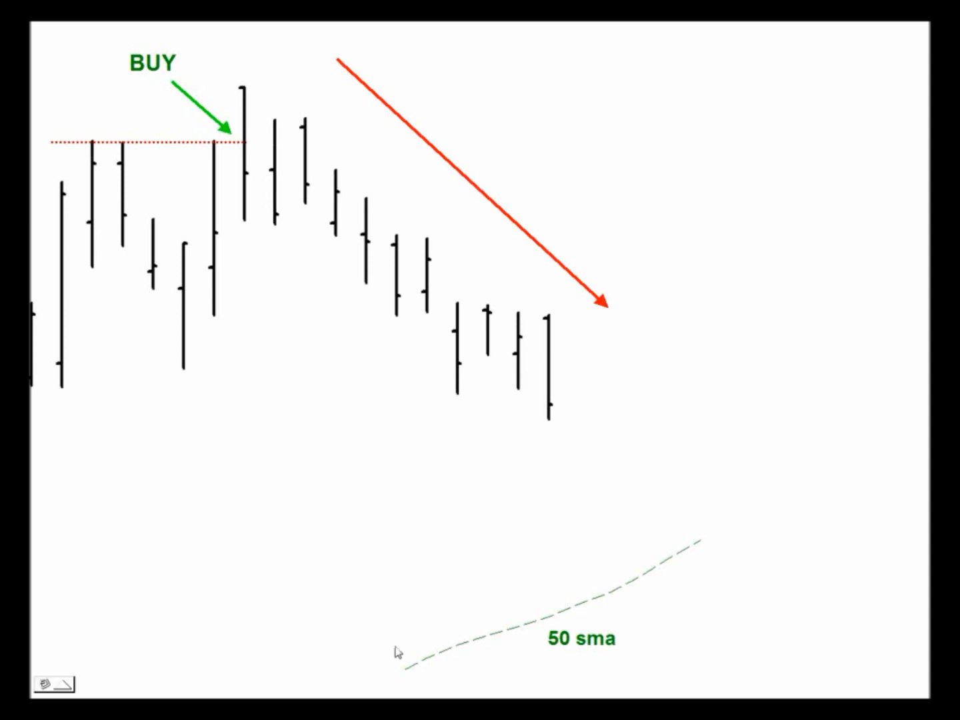
pyautogui.moveTo(661, 562)
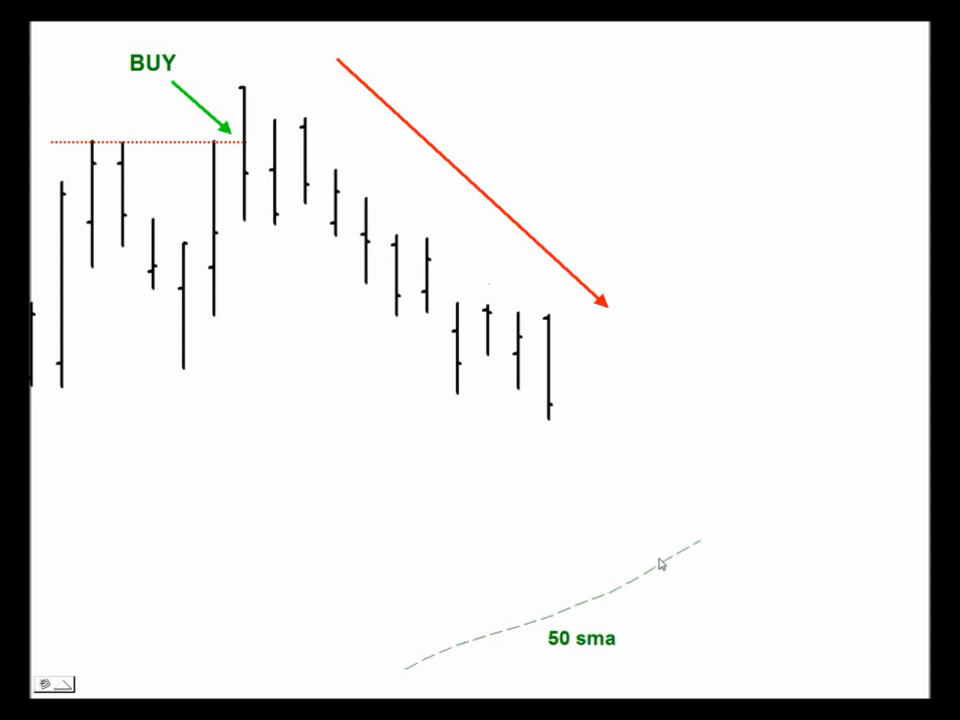
pyautogui.moveTo(685, 553)
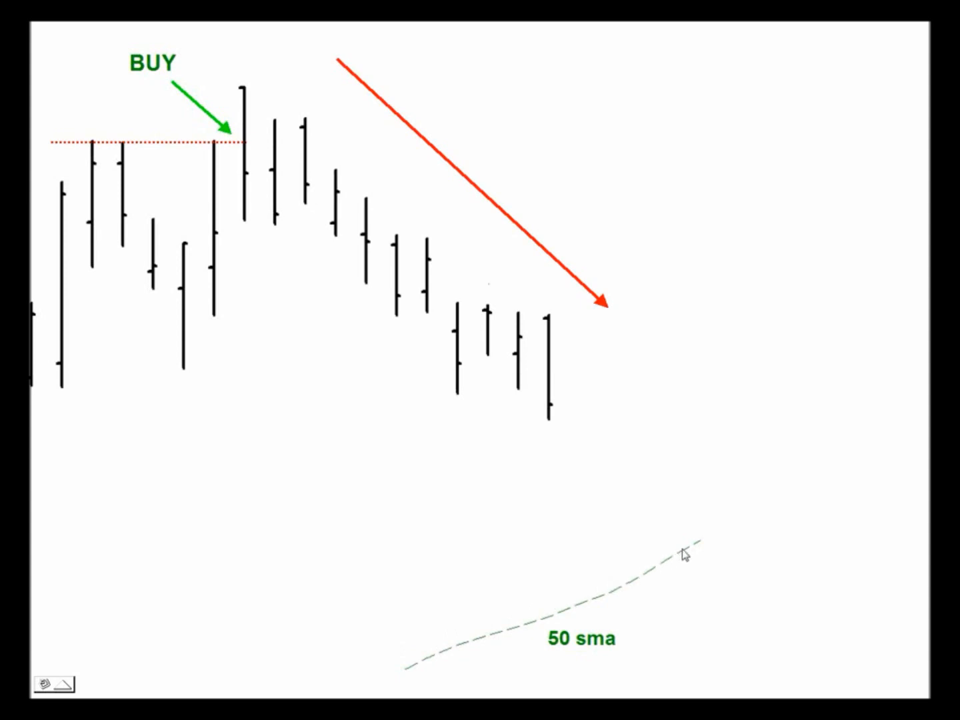
pyautogui.moveTo(451, 354)
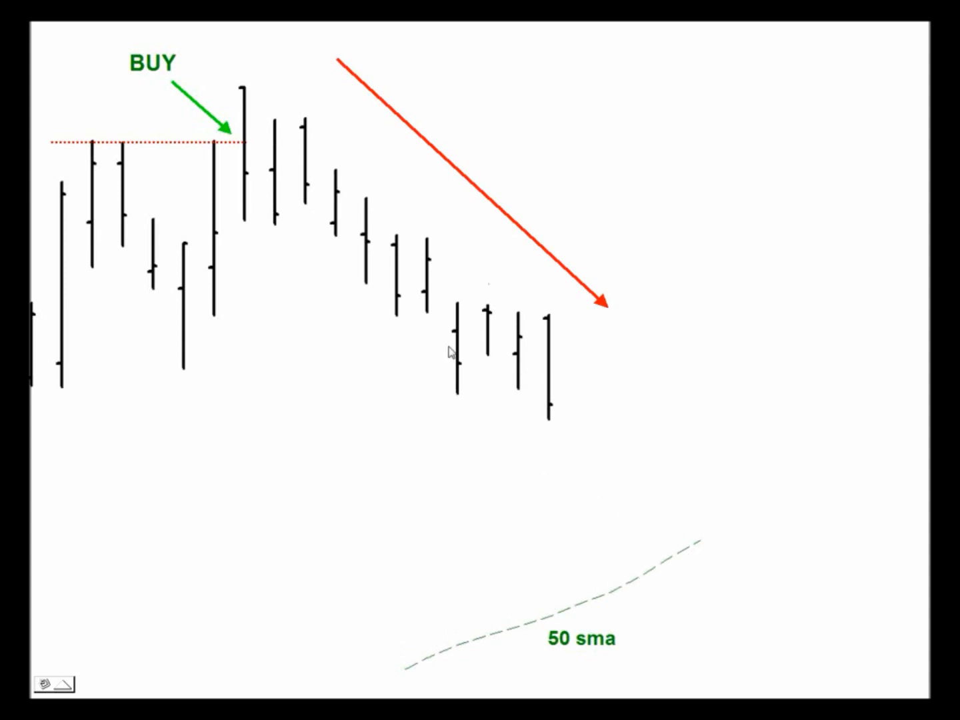
pyautogui.moveTo(390, 185)
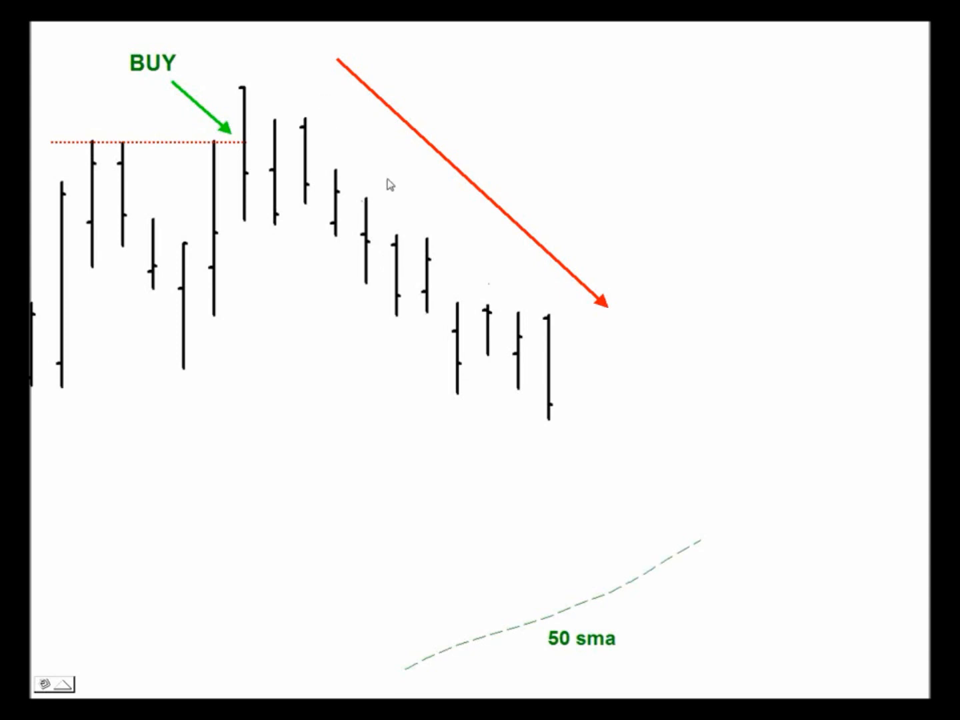
pyautogui.moveTo(554, 333)
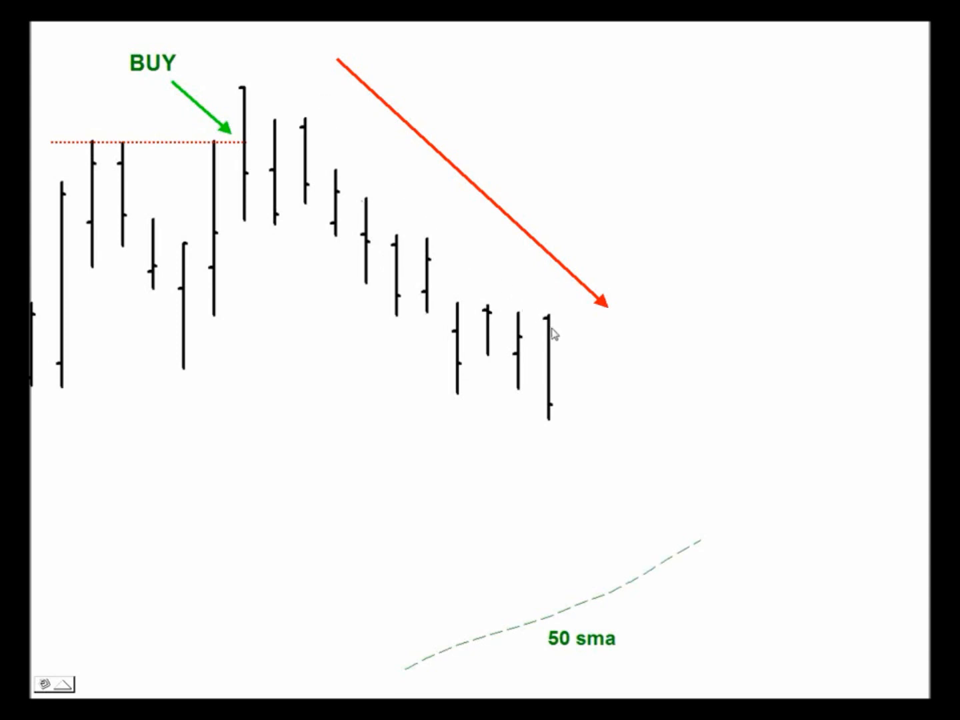
pyautogui.moveTo(517, 314)
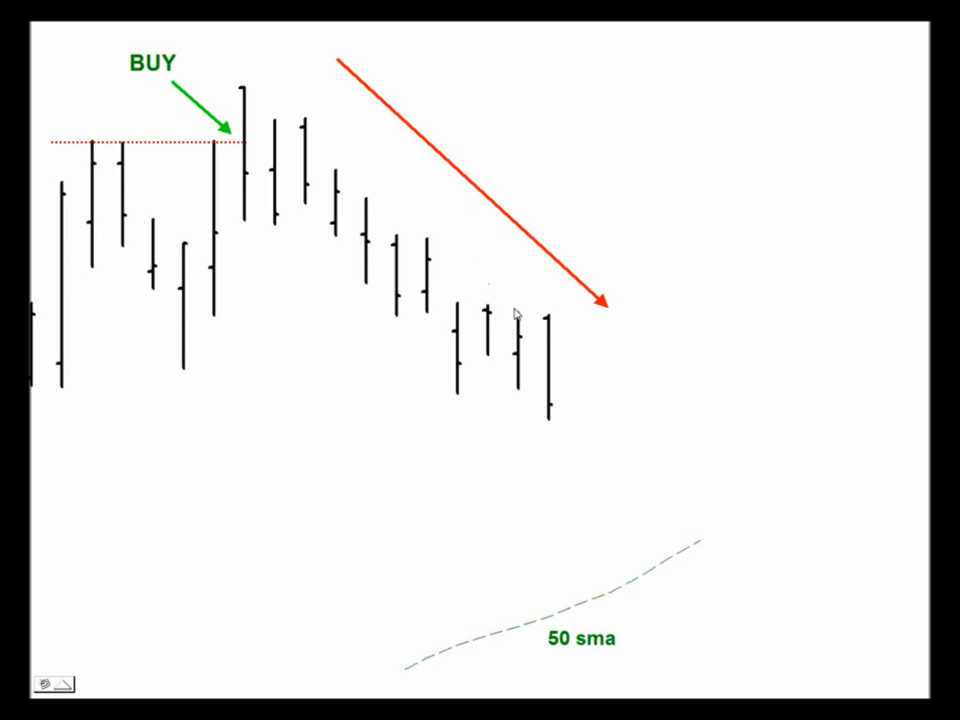
pyautogui.moveTo(586, 380)
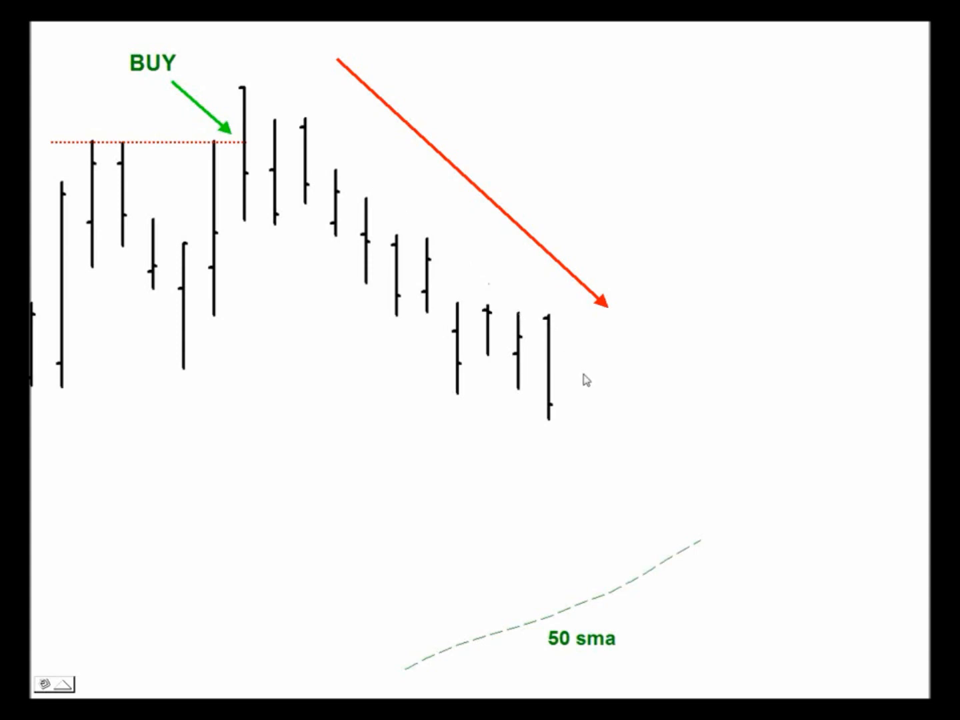
pyautogui.moveTo(344, 143)
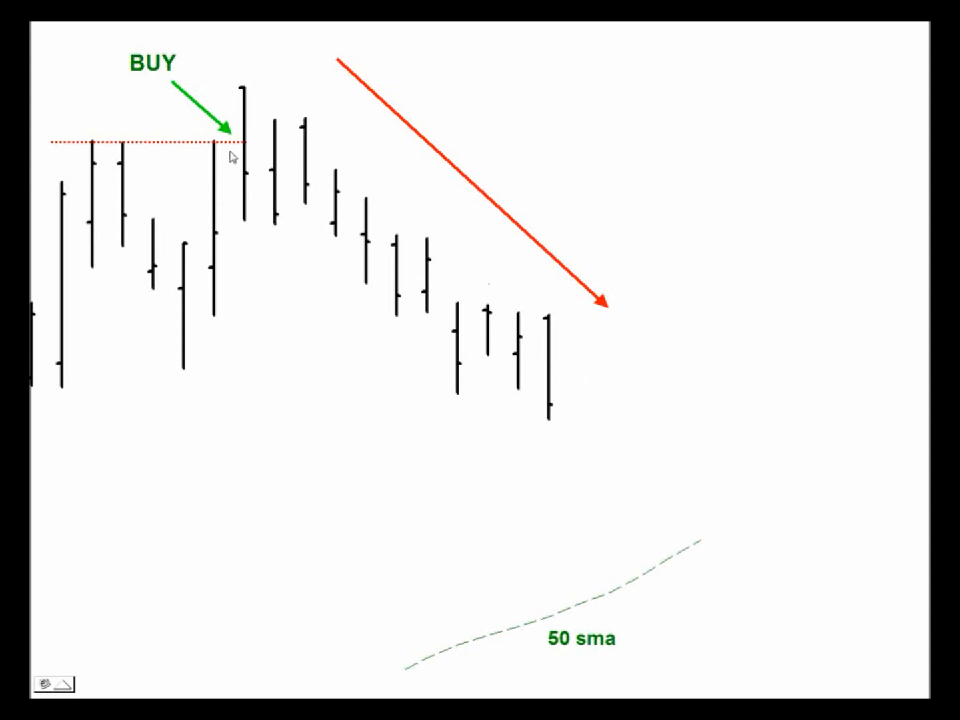
pyautogui.moveTo(194, 470)
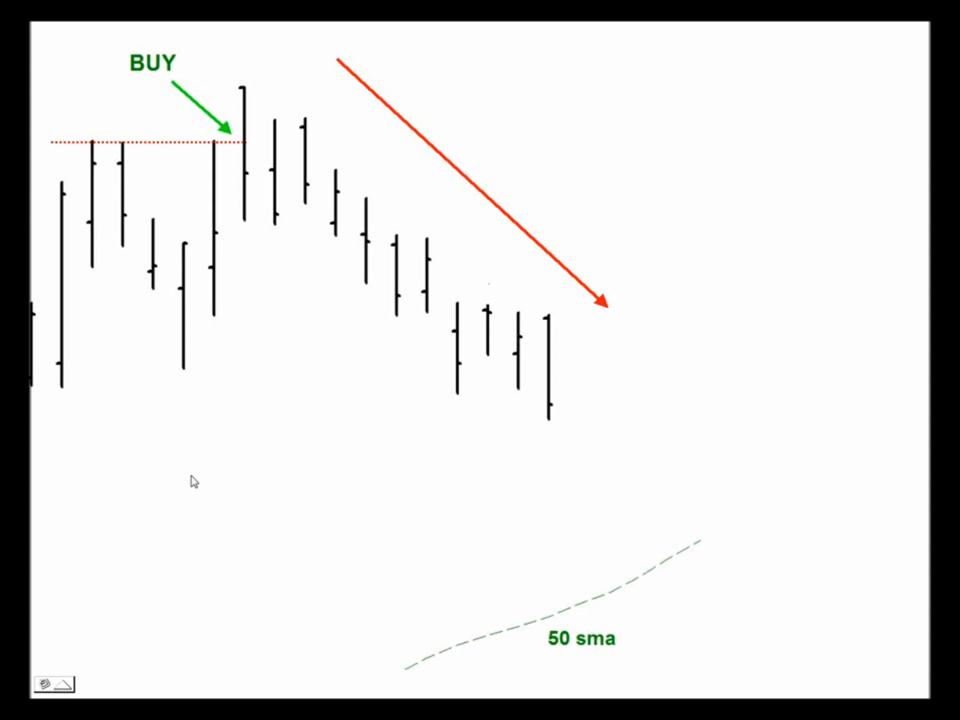
pyautogui.moveTo(322, 192)
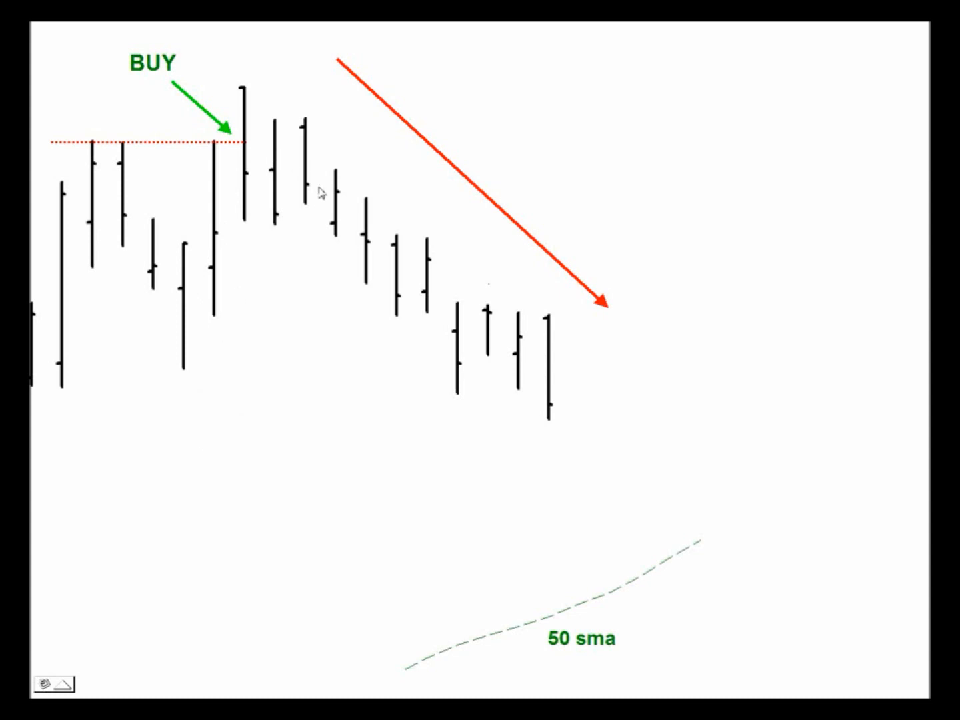
pyautogui.moveTo(460, 507)
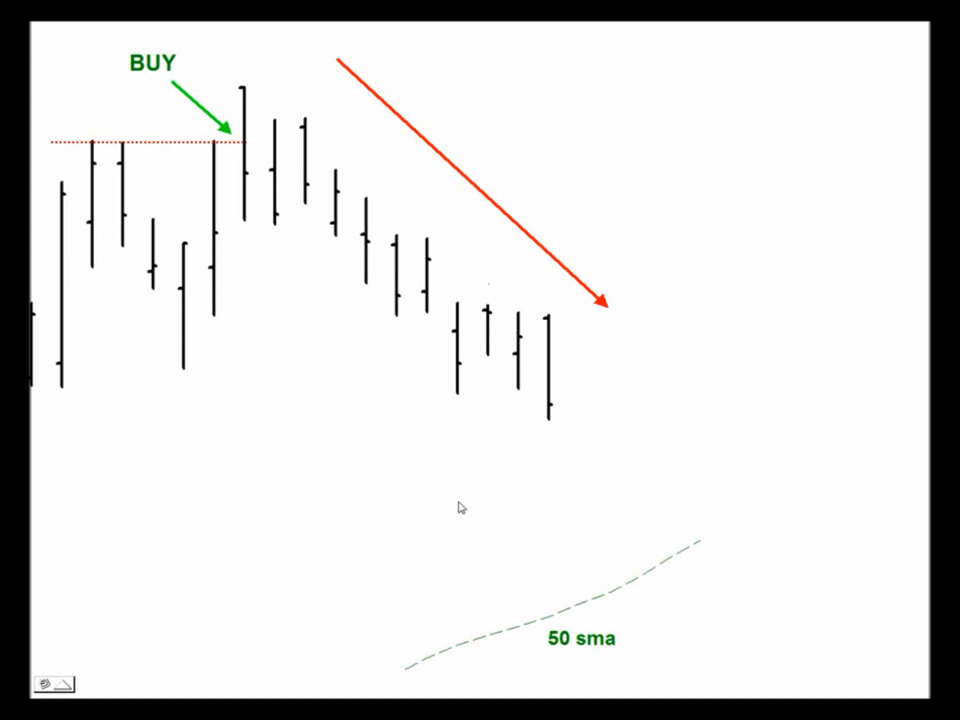
pyautogui.moveTo(655, 582)
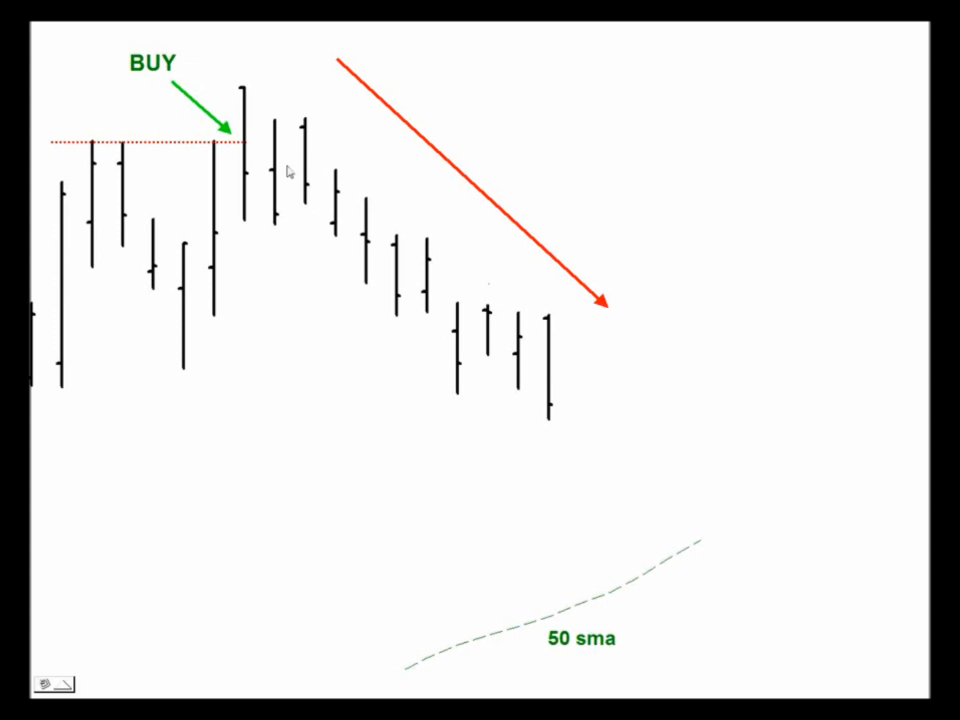
pyautogui.moveTo(434, 358)
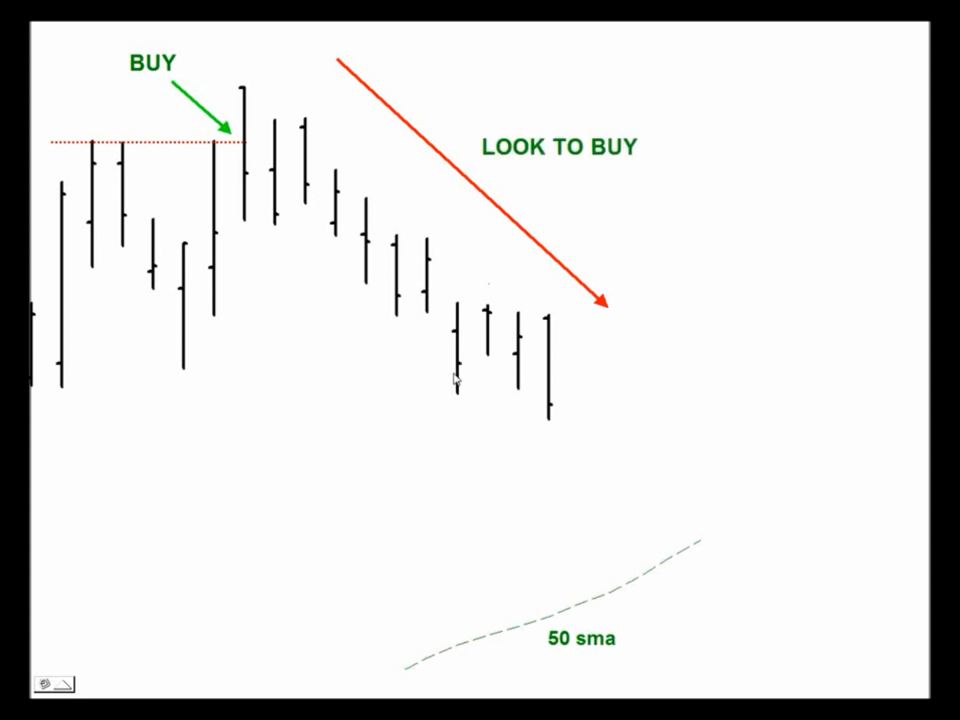
pyautogui.moveTo(231, 185)
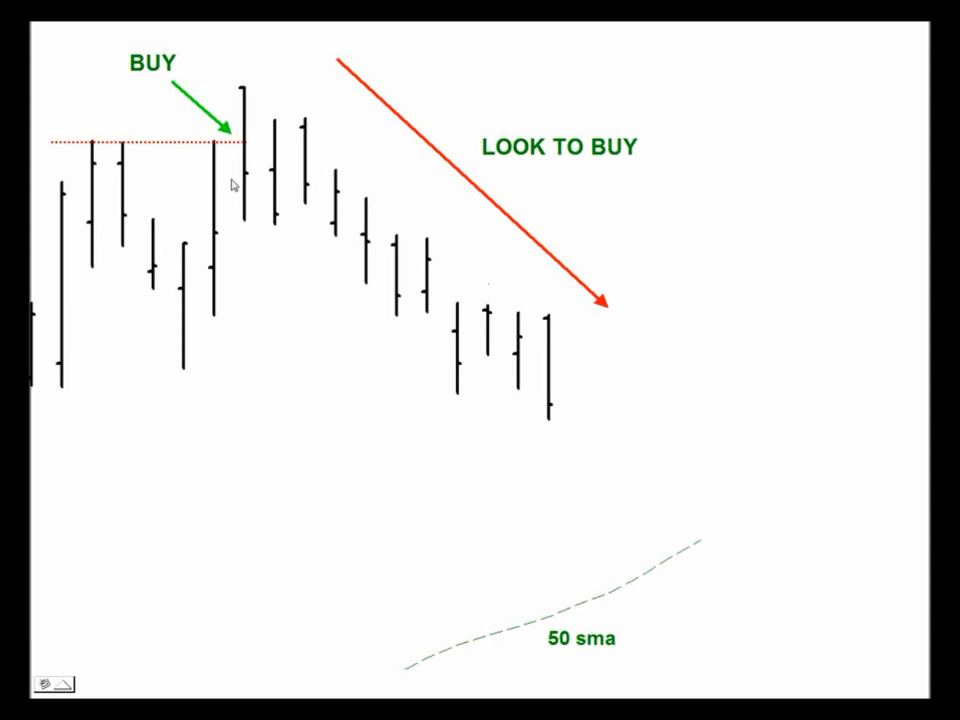
pyautogui.moveTo(654, 661)
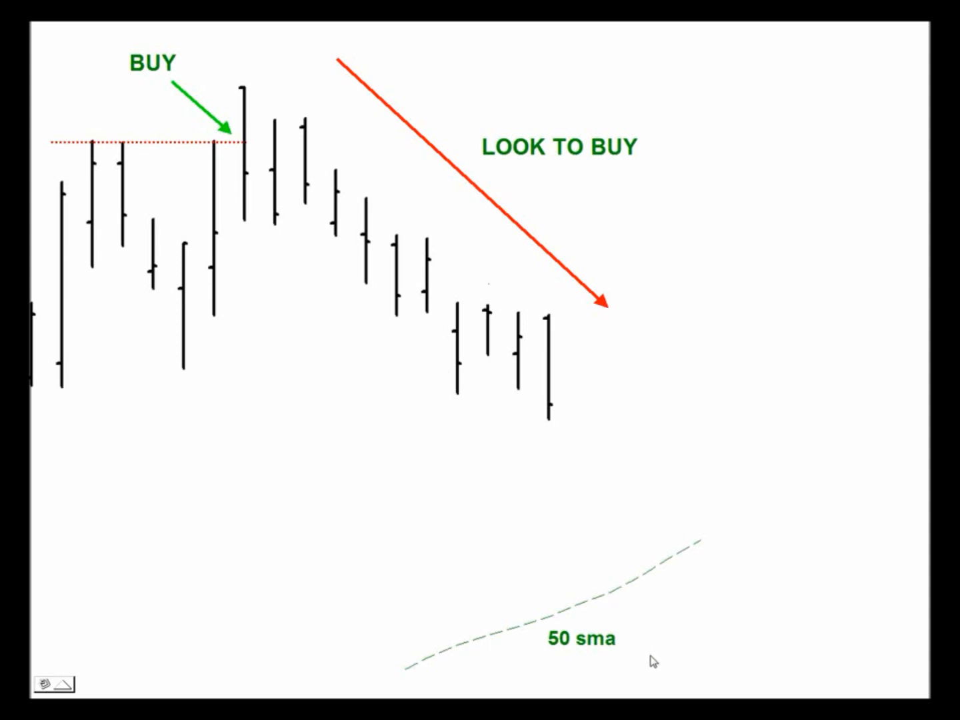
pyautogui.moveTo(325, 167)
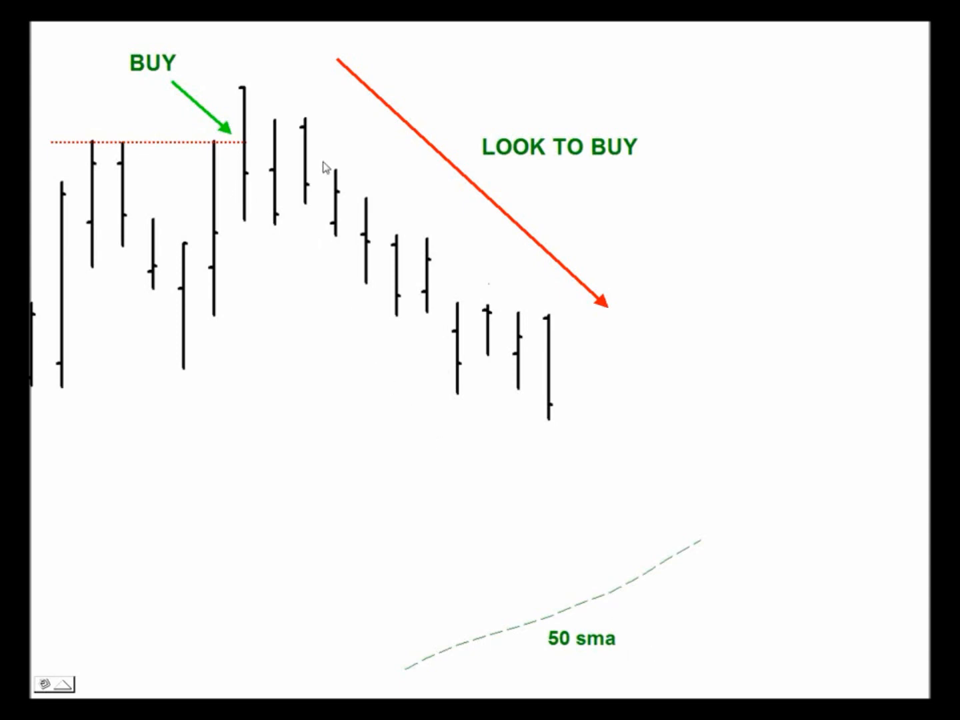
pyautogui.moveTo(508, 362)
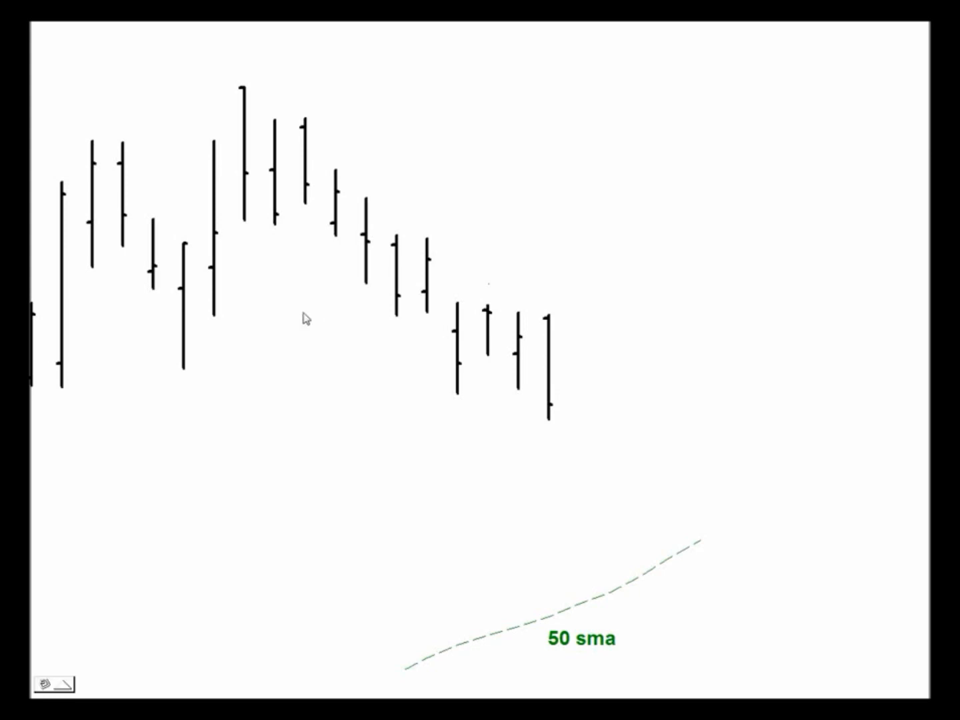
pyautogui.moveTo(221, 148)
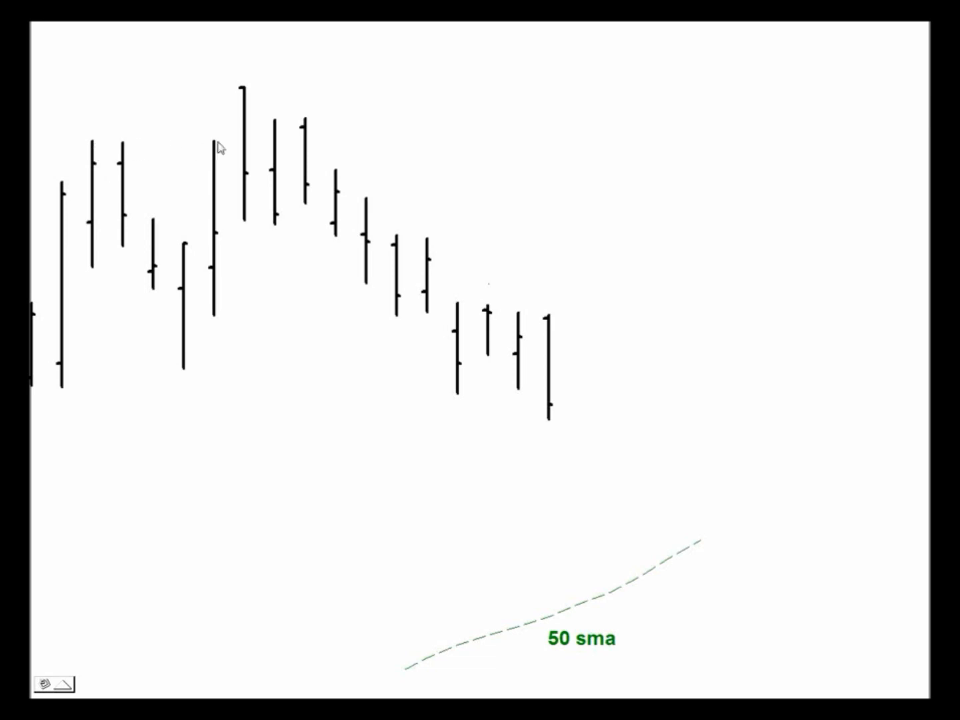
pyautogui.moveTo(259, 146)
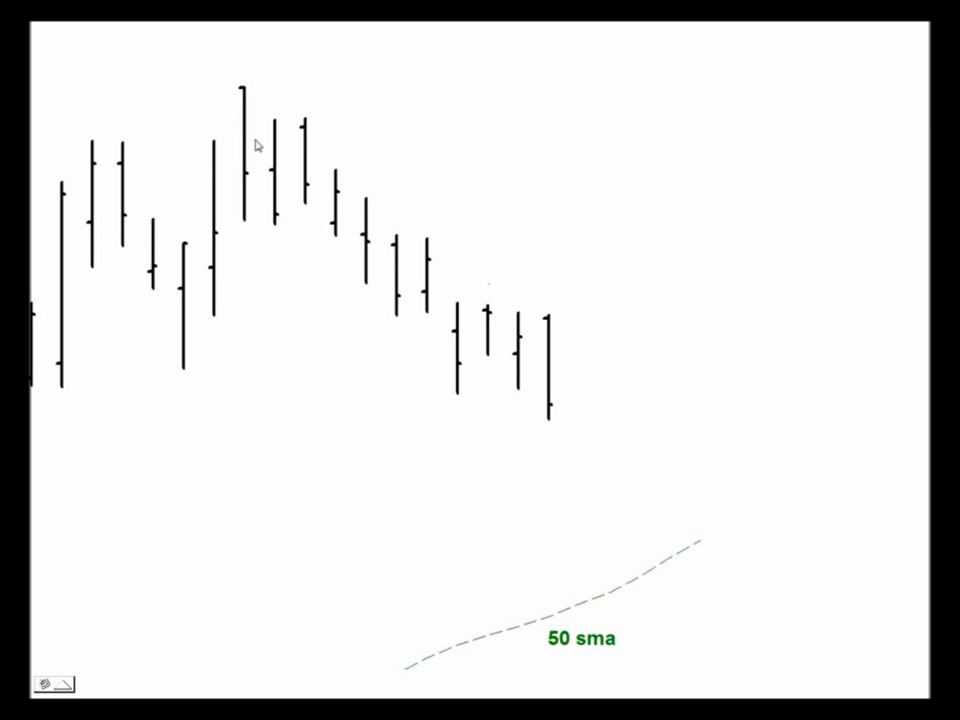
pyautogui.moveTo(339, 61); pyautogui.dragTo(606, 307)
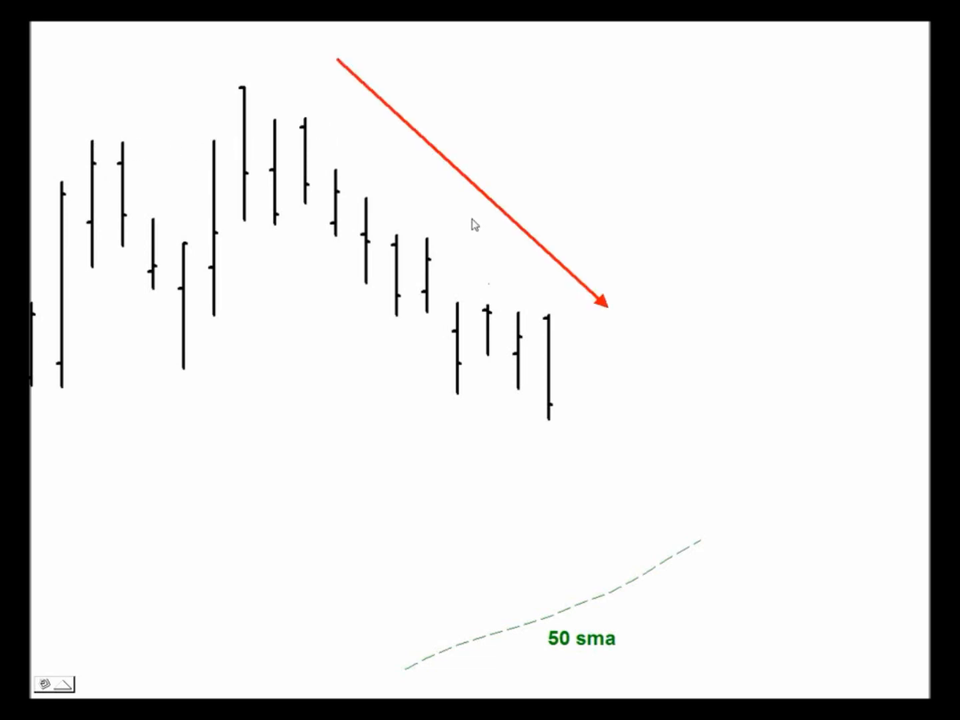
pyautogui.moveTo(328, 254)
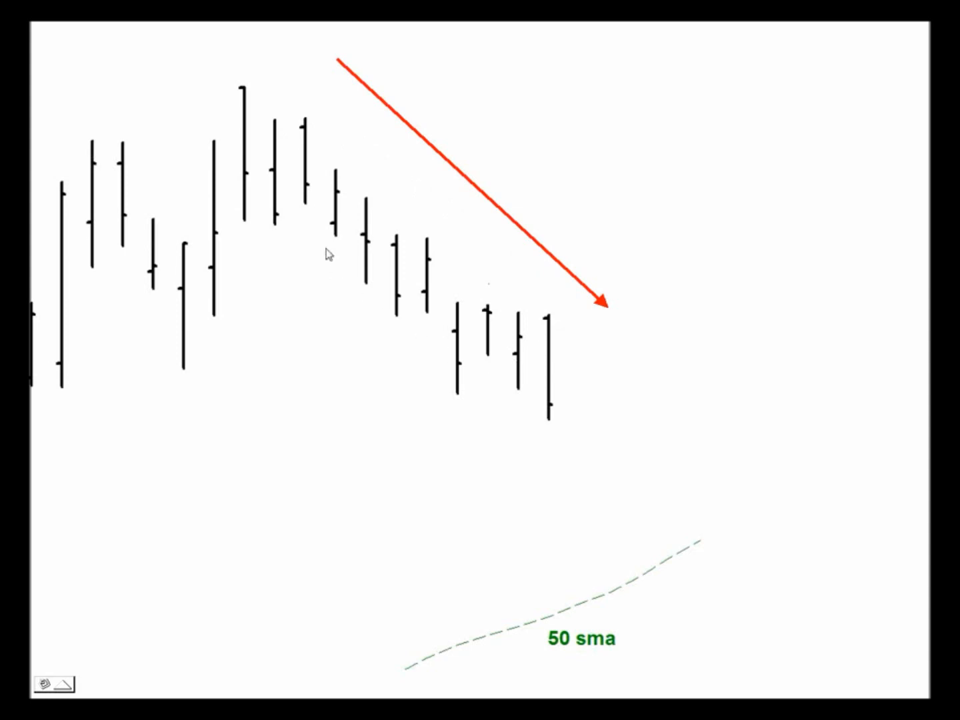
pyautogui.moveTo(374, 282)
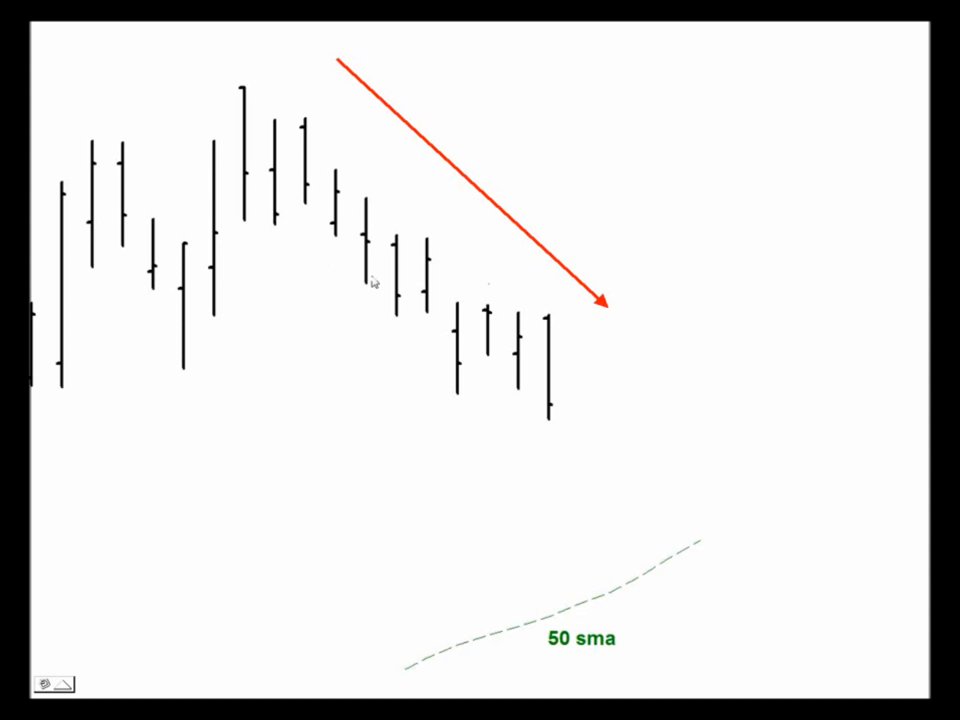
pyautogui.moveTo(371, 282)
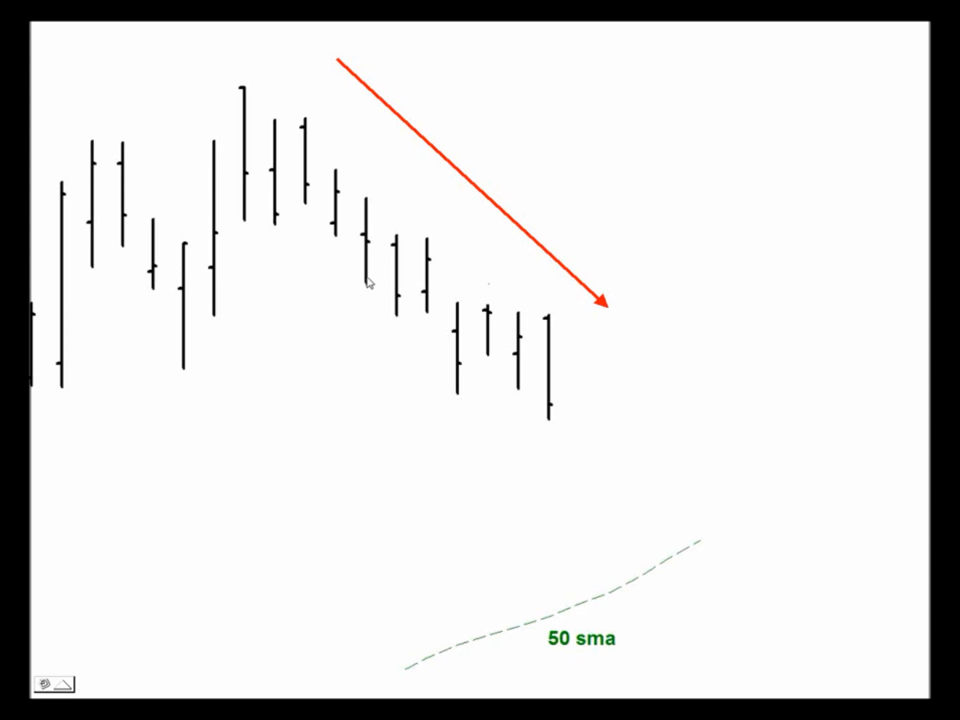
pyautogui.moveTo(408, 277)
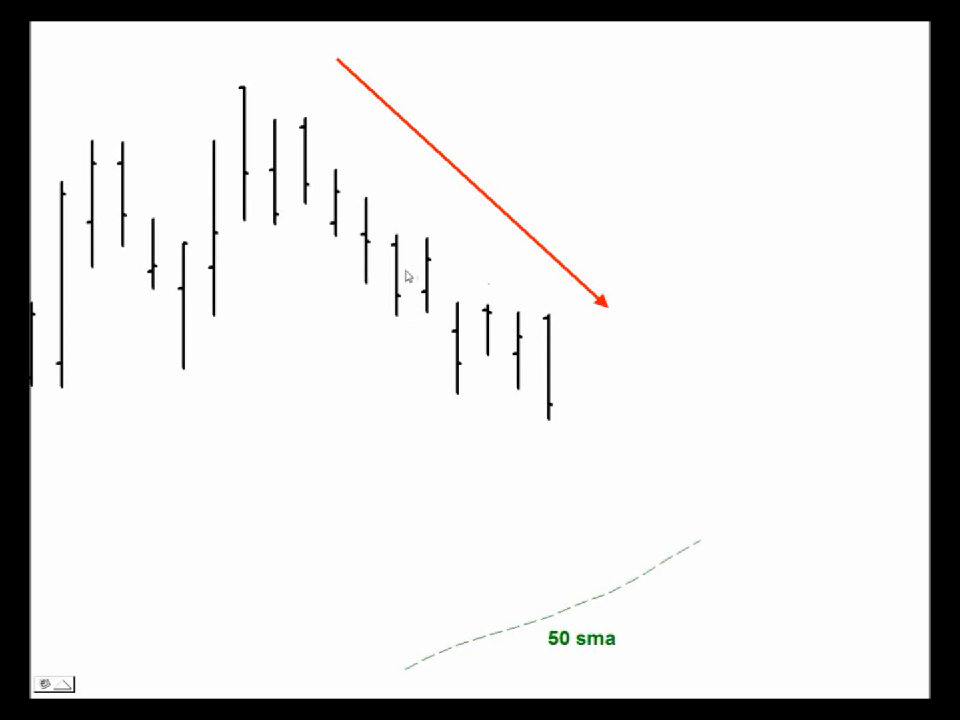
pyautogui.moveTo(402, 285)
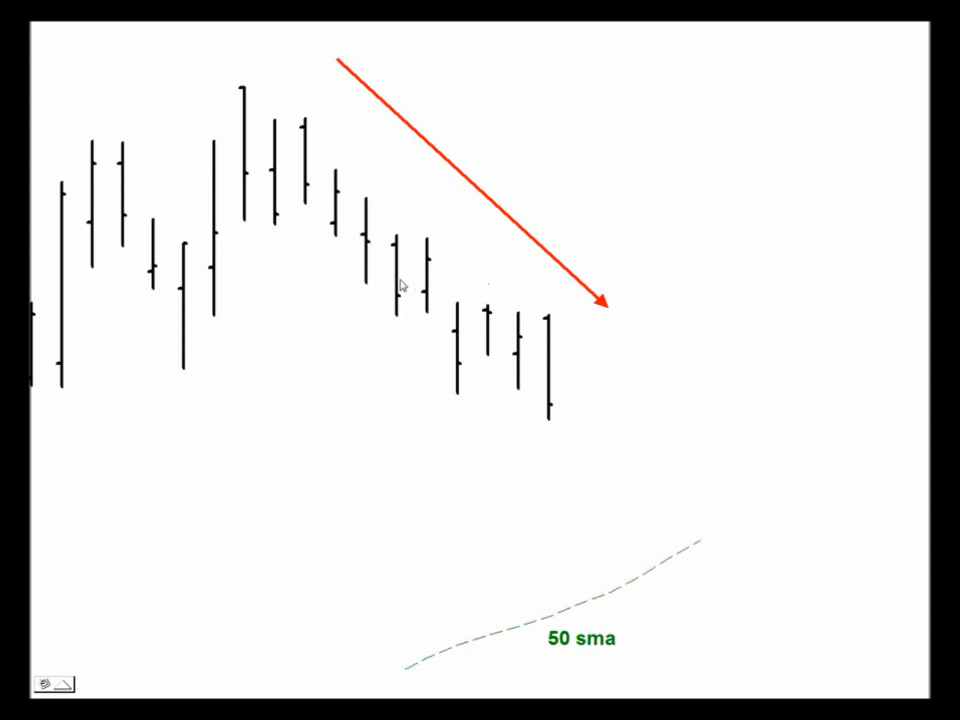
pyautogui.moveTo(385, 288)
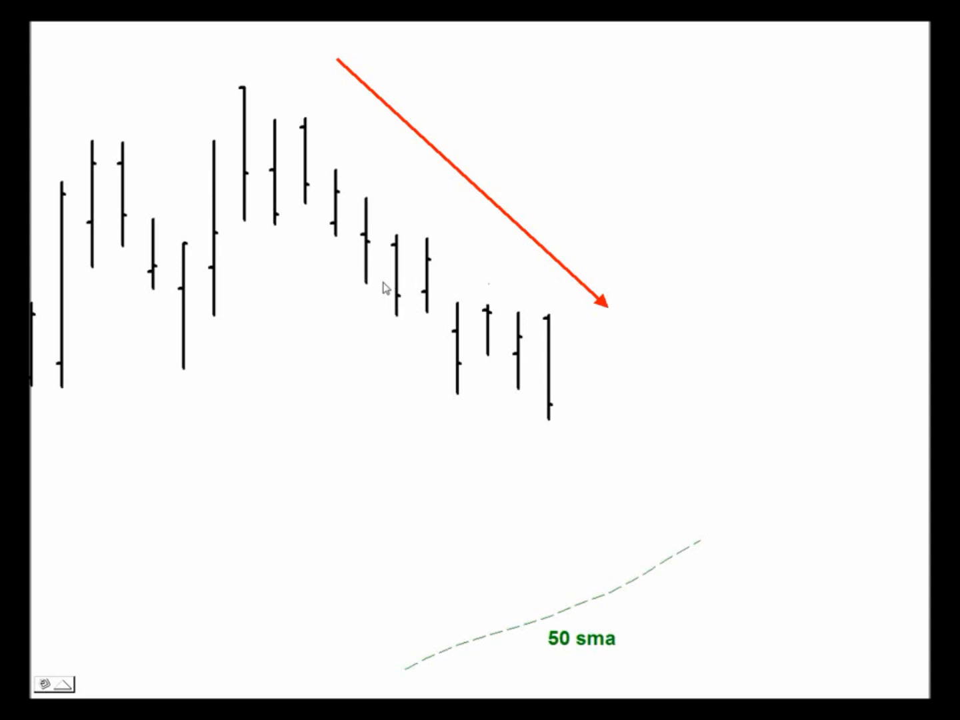
pyautogui.moveTo(355, 276)
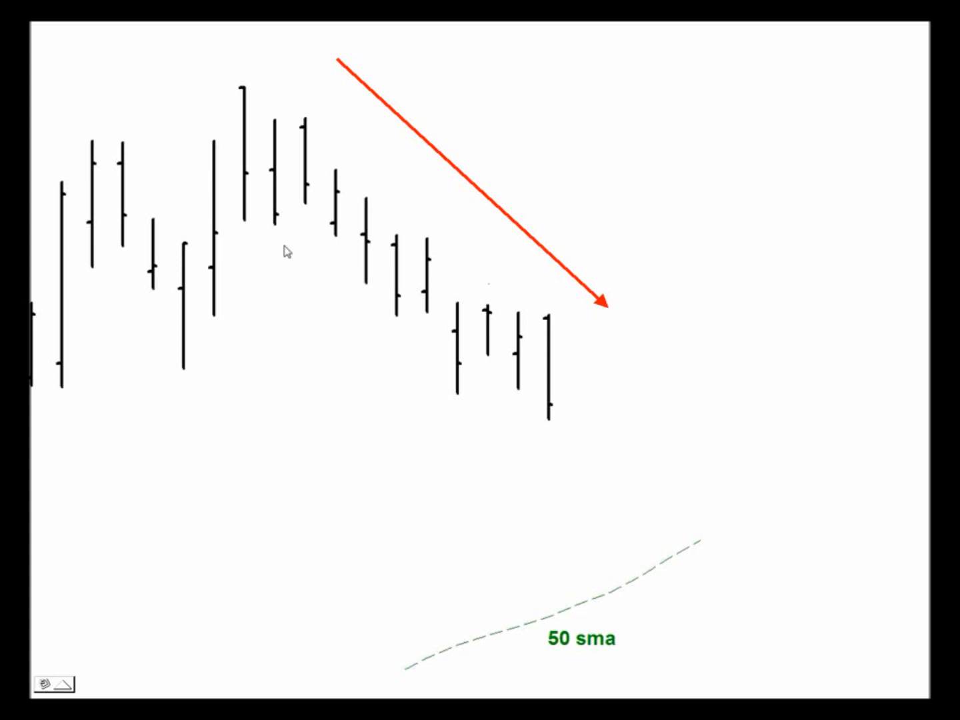
pyautogui.moveTo(448, 312)
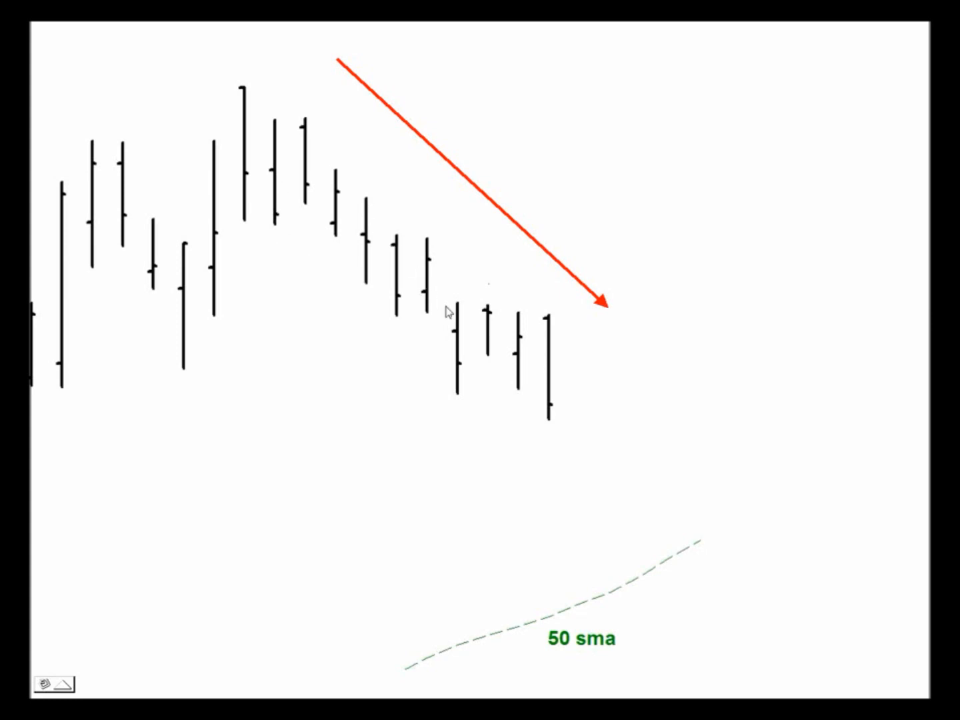
pyautogui.moveTo(544, 429)
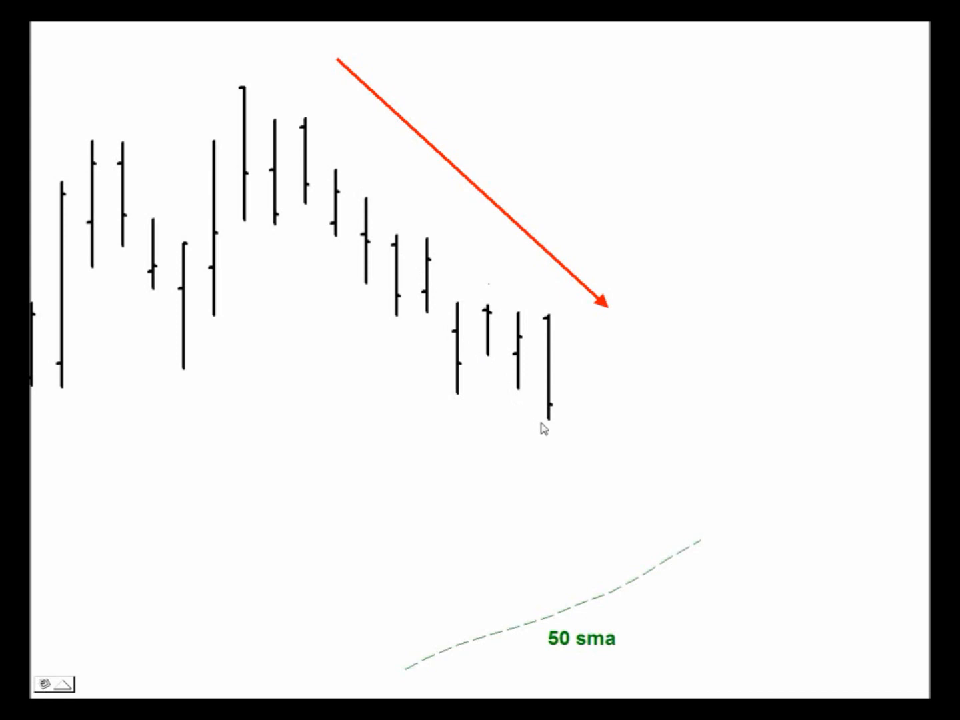
pyautogui.moveTo(285, 397)
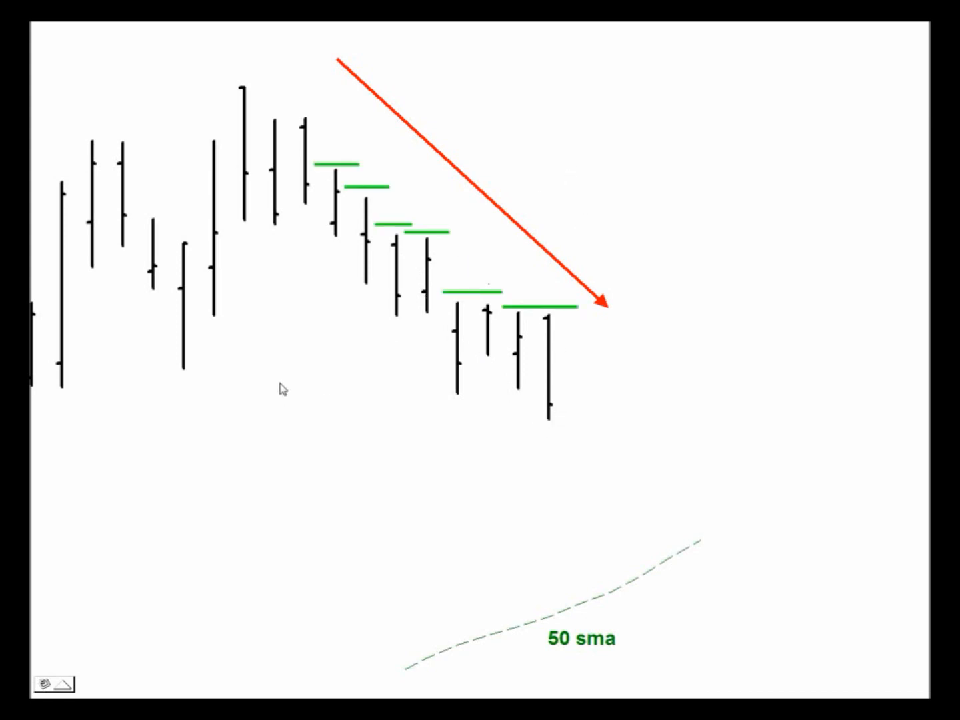
pyautogui.moveTo(353, 195)
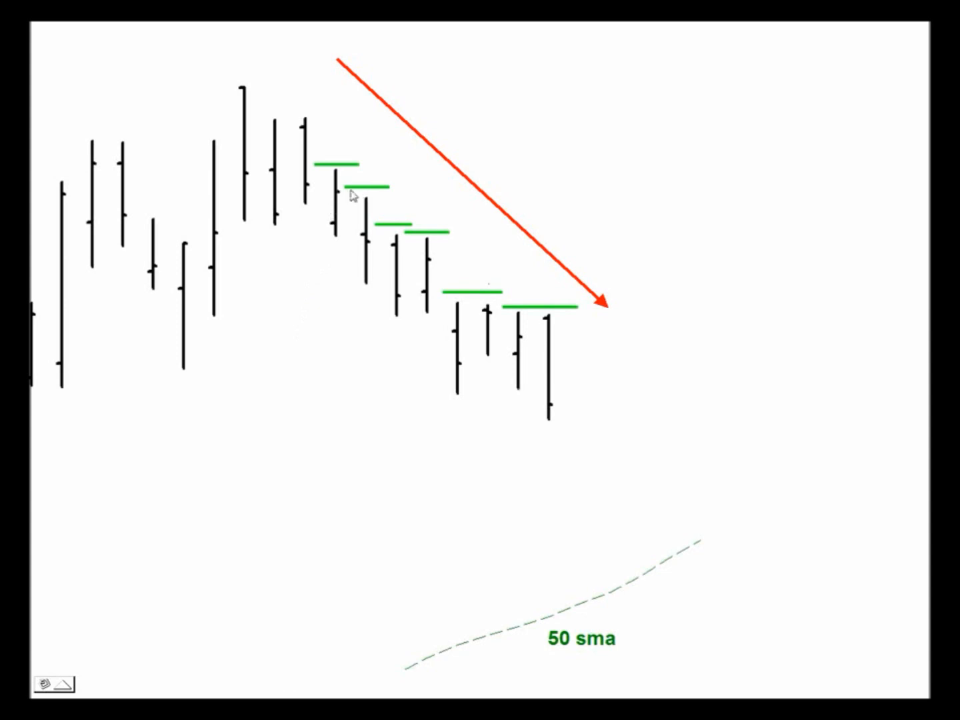
pyautogui.moveTo(432, 264)
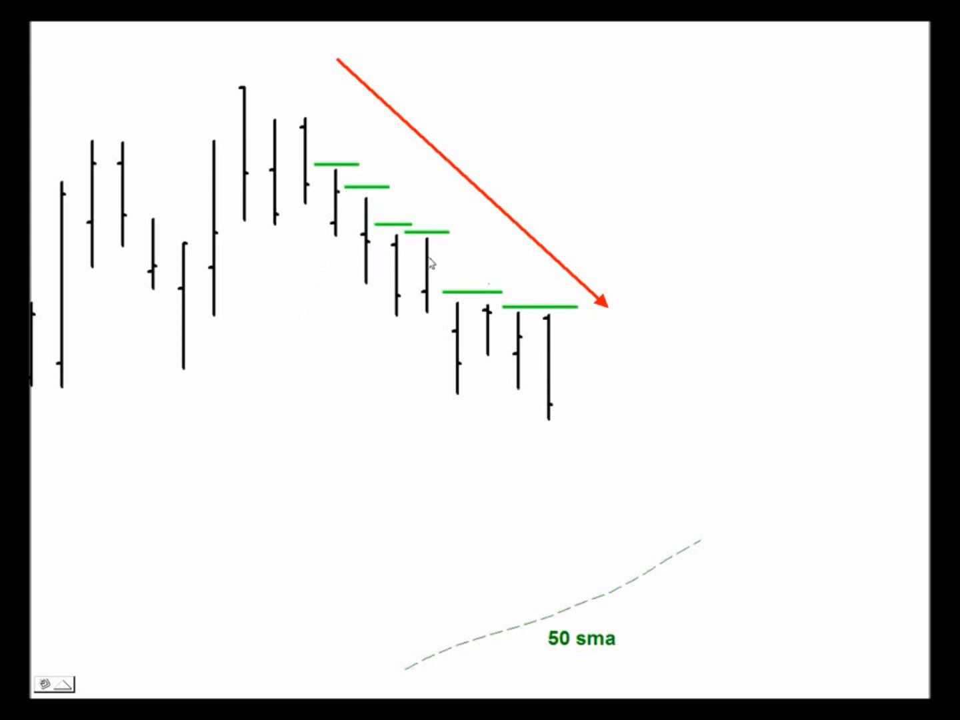
pyautogui.moveTo(473, 317)
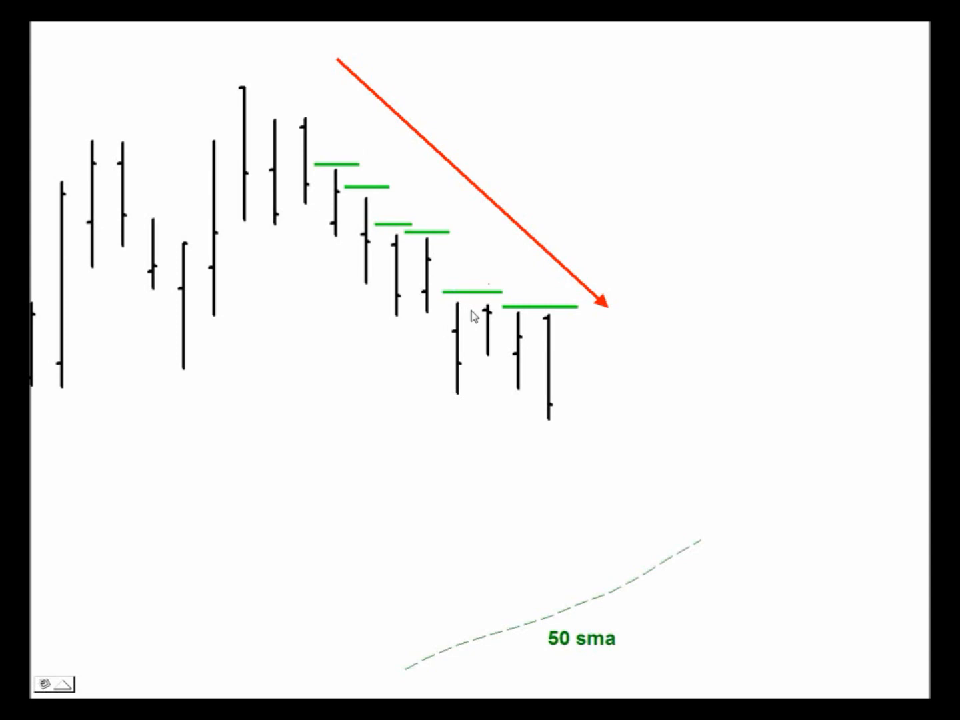
pyautogui.moveTo(460, 233)
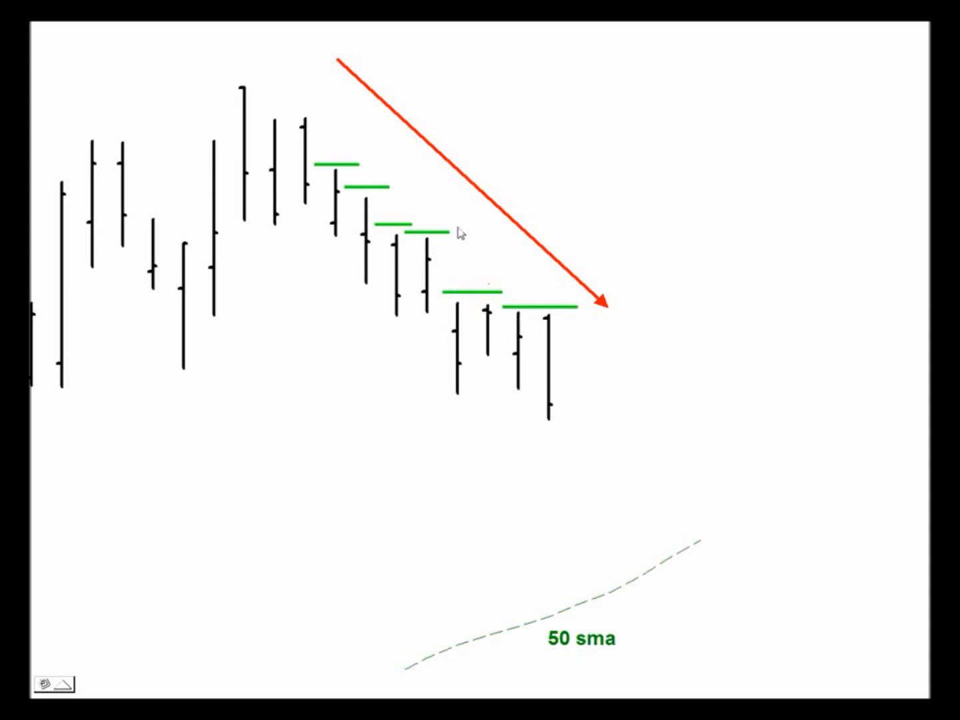
pyautogui.moveTo(361, 252)
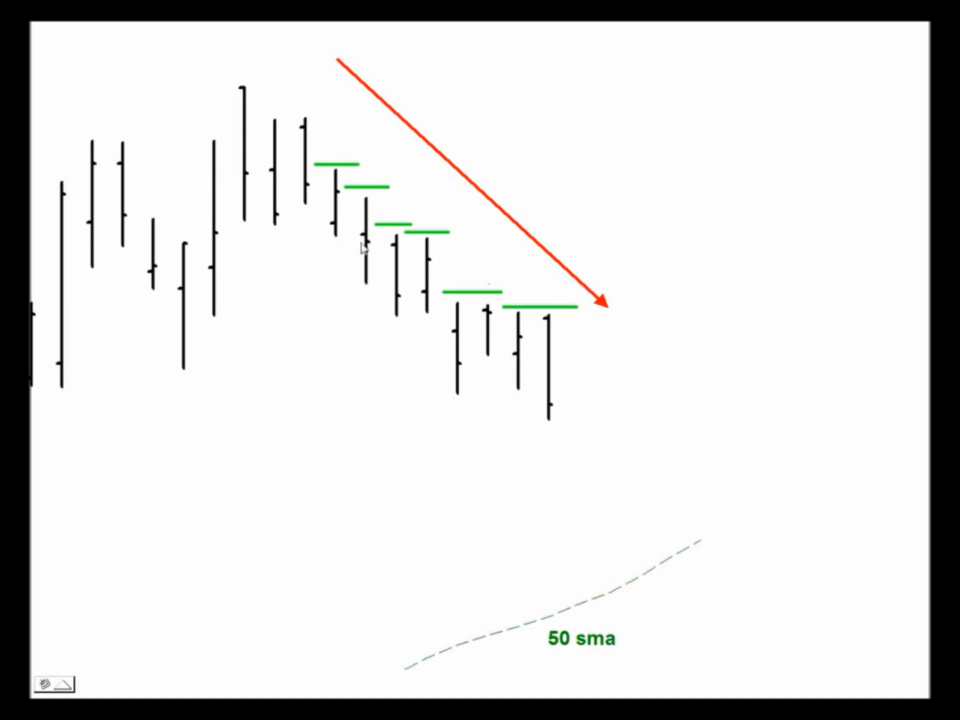
pyautogui.moveTo(332, 180)
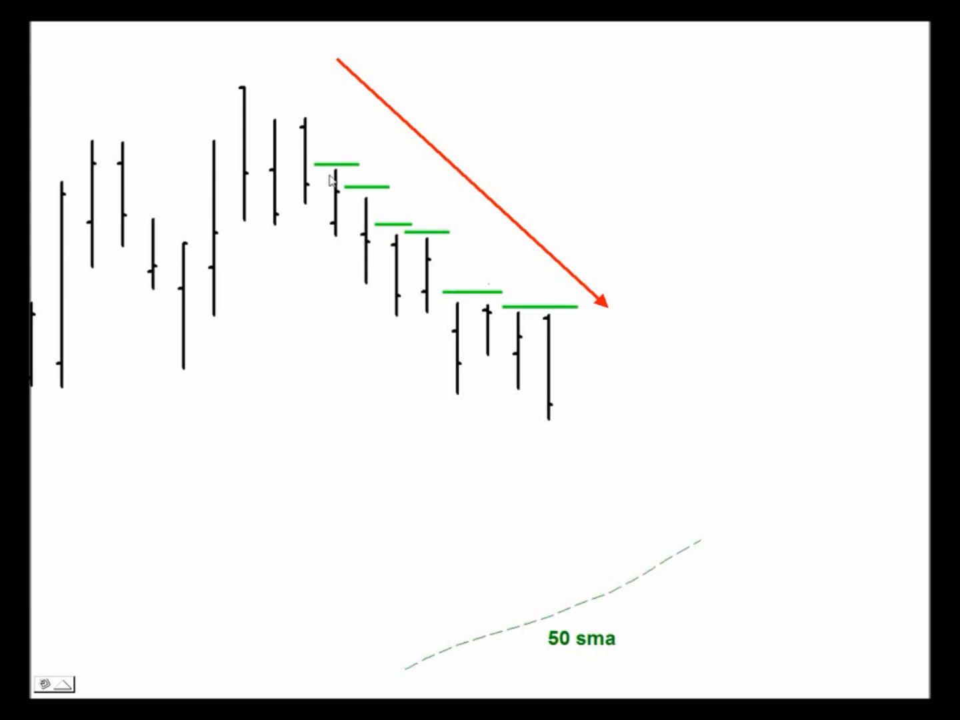
pyautogui.moveTo(373, 233)
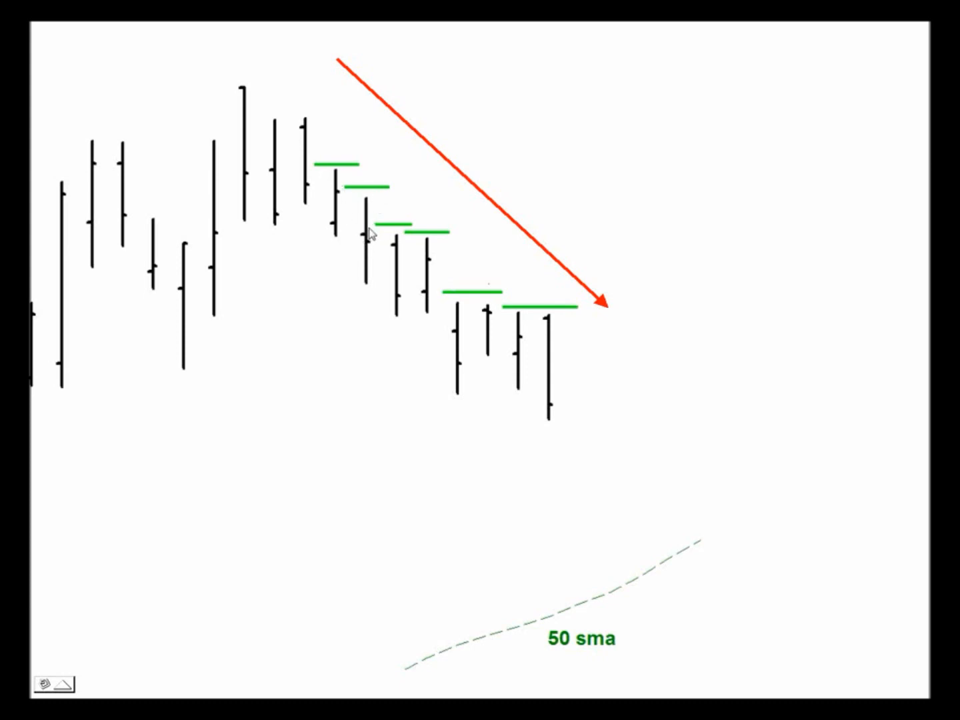
pyautogui.moveTo(474, 295)
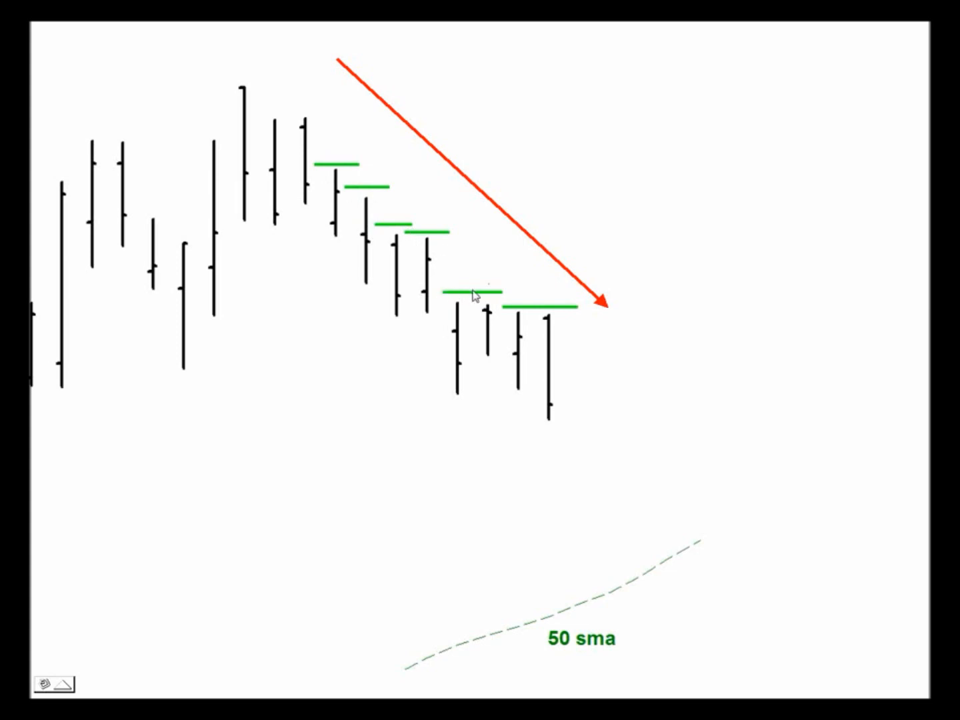
pyautogui.moveTo(554, 326)
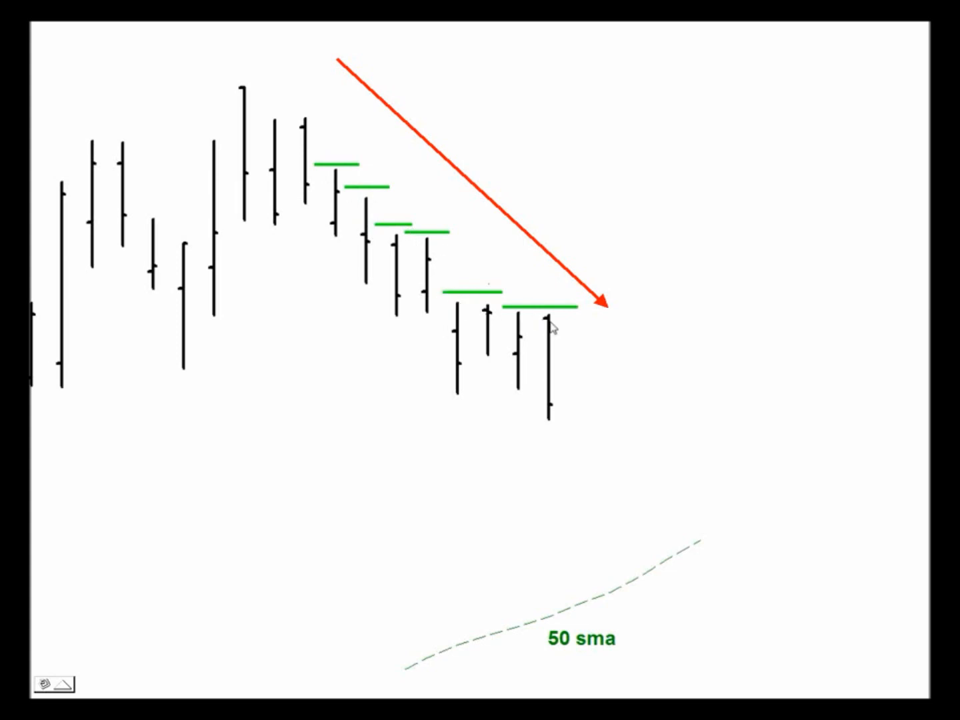
pyautogui.moveTo(563, 334)
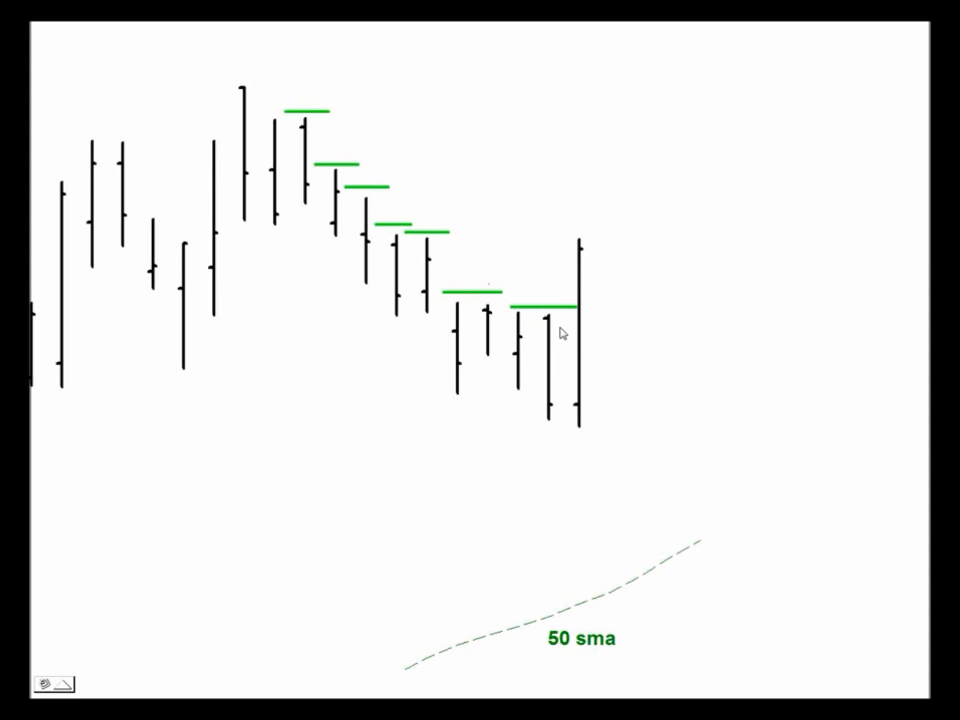
pyautogui.moveTo(589, 315)
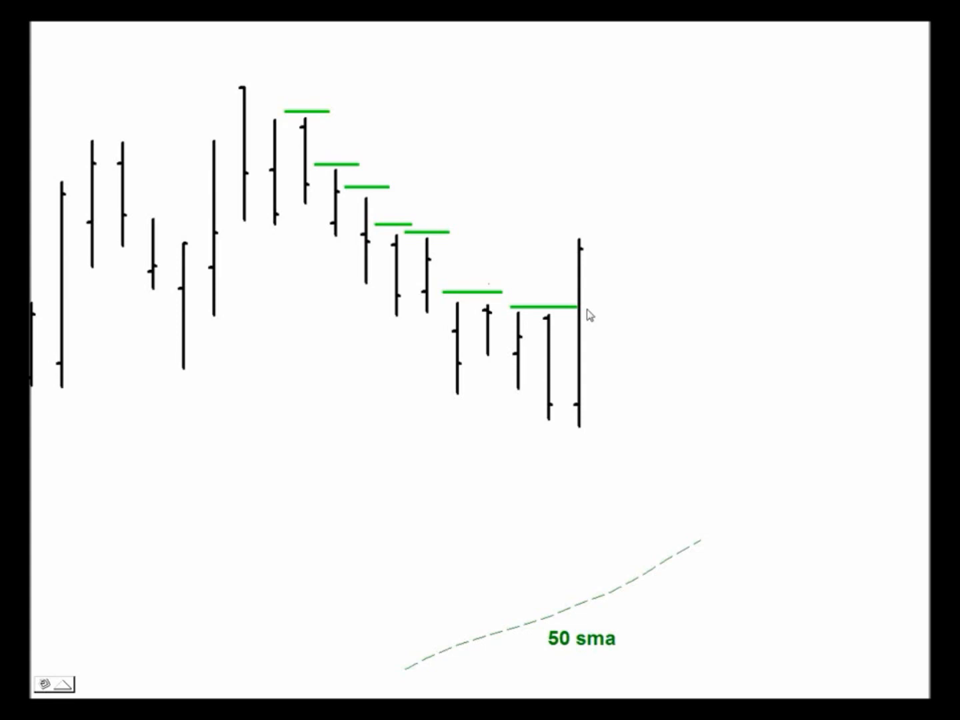
pyautogui.moveTo(574, 316)
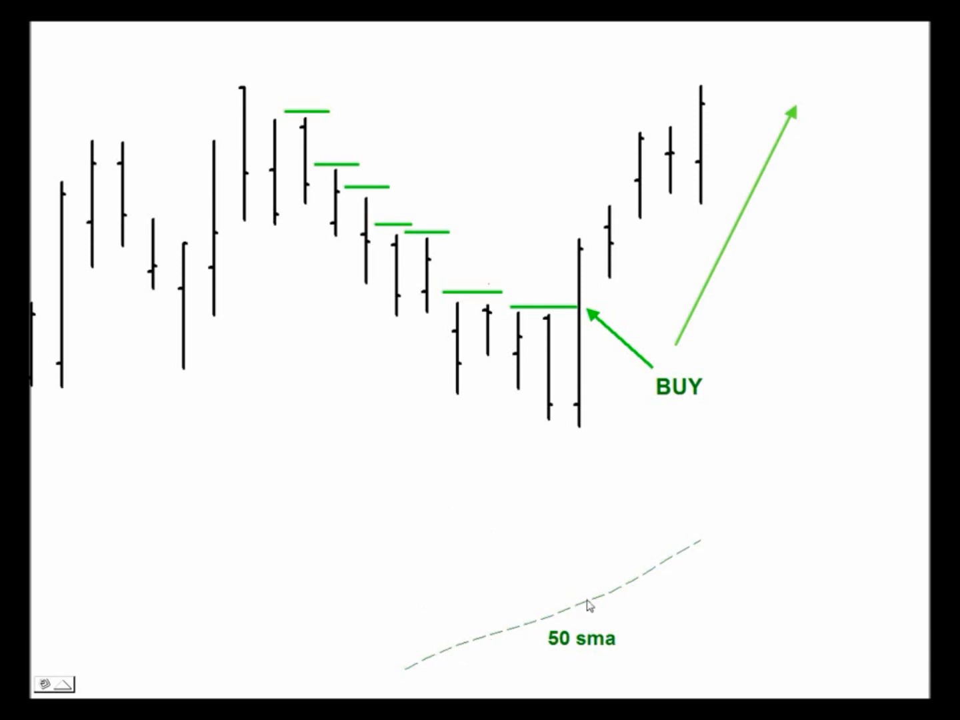
pyautogui.moveTo(673, 568)
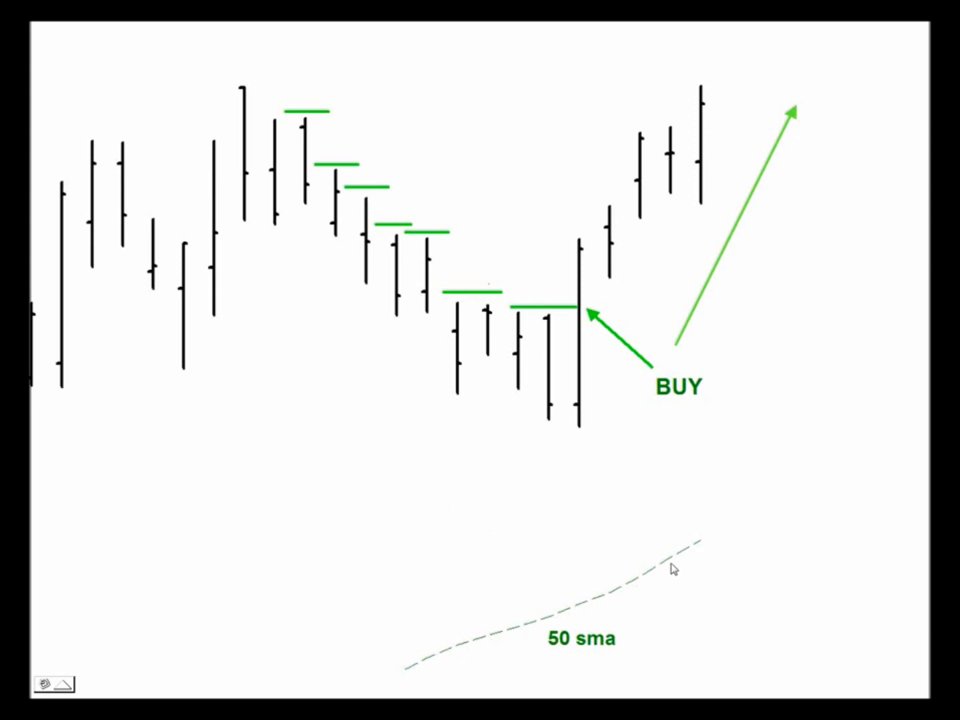
pyautogui.moveTo(322, 157)
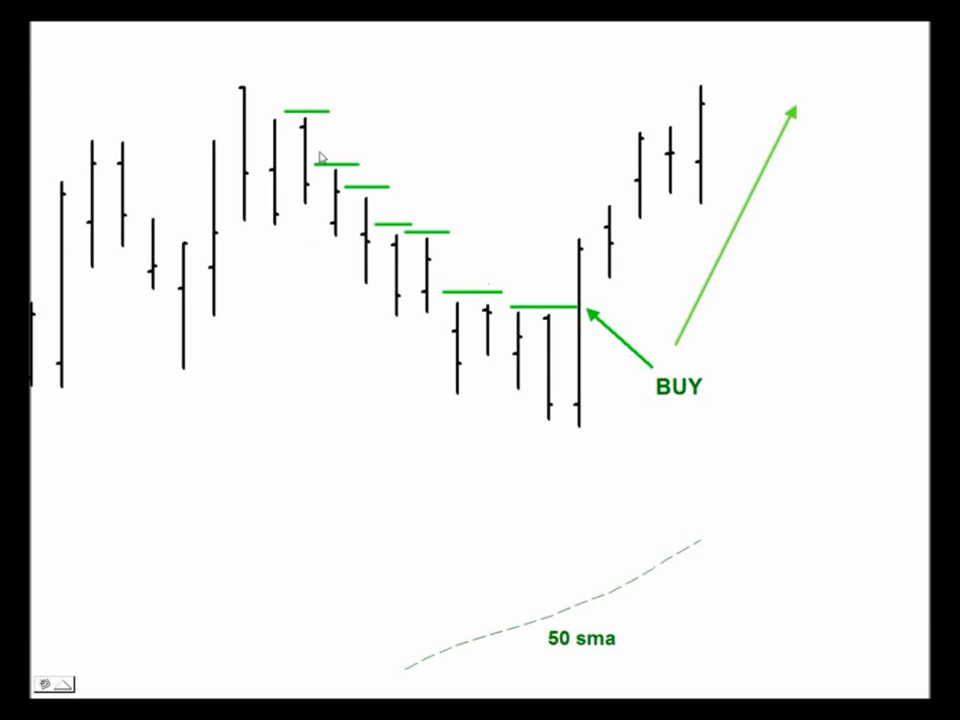
pyautogui.moveTo(433, 295)
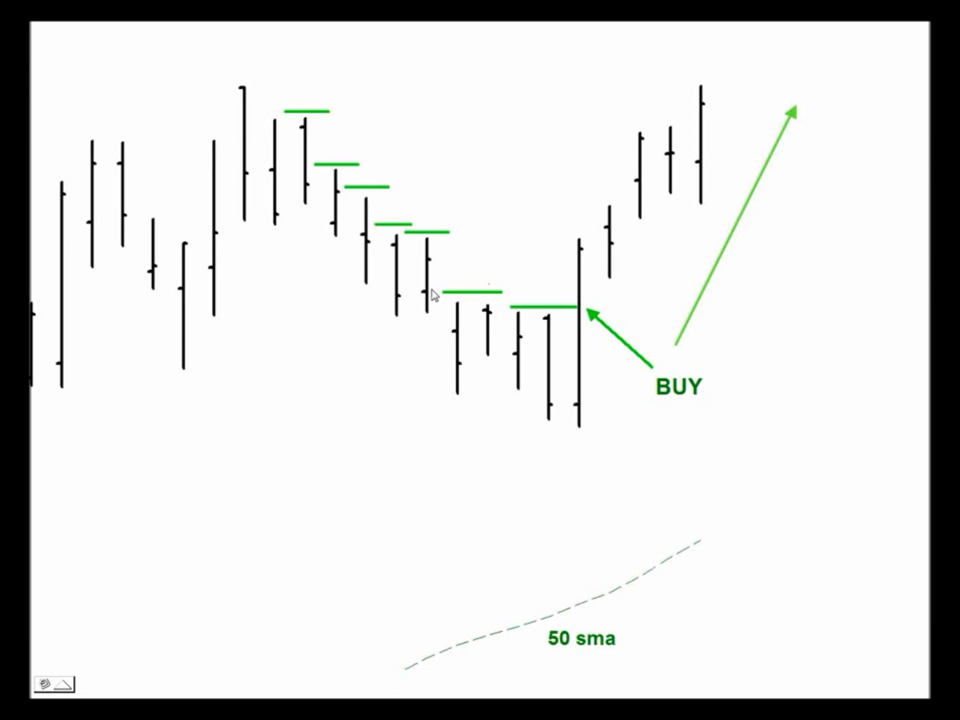
pyautogui.moveTo(148, 122)
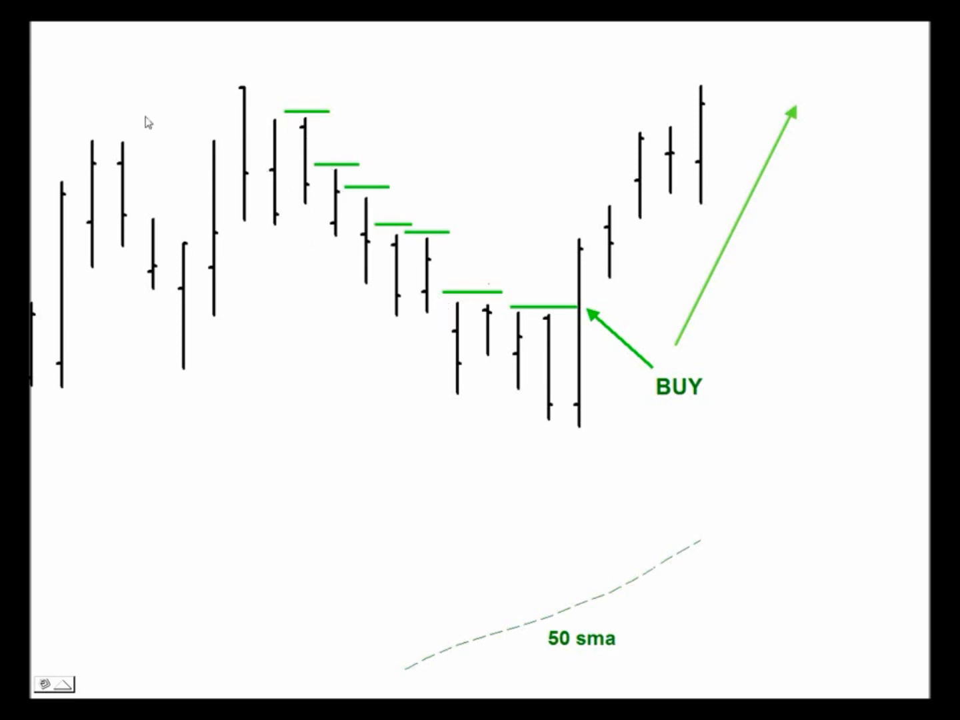
pyautogui.moveTo(241, 184)
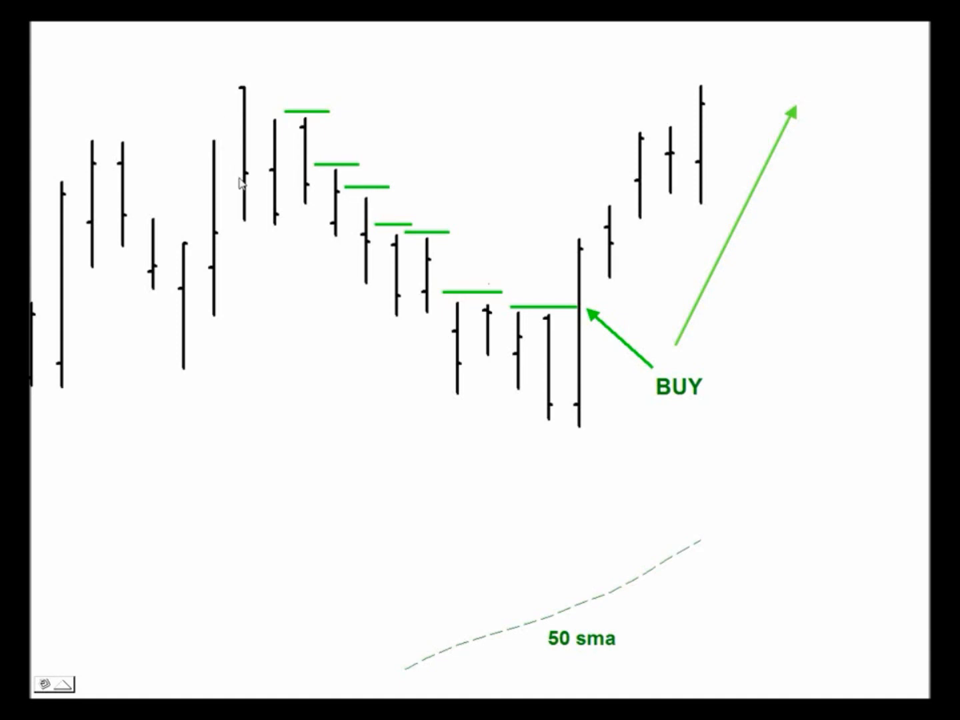
pyautogui.moveTo(631, 671)
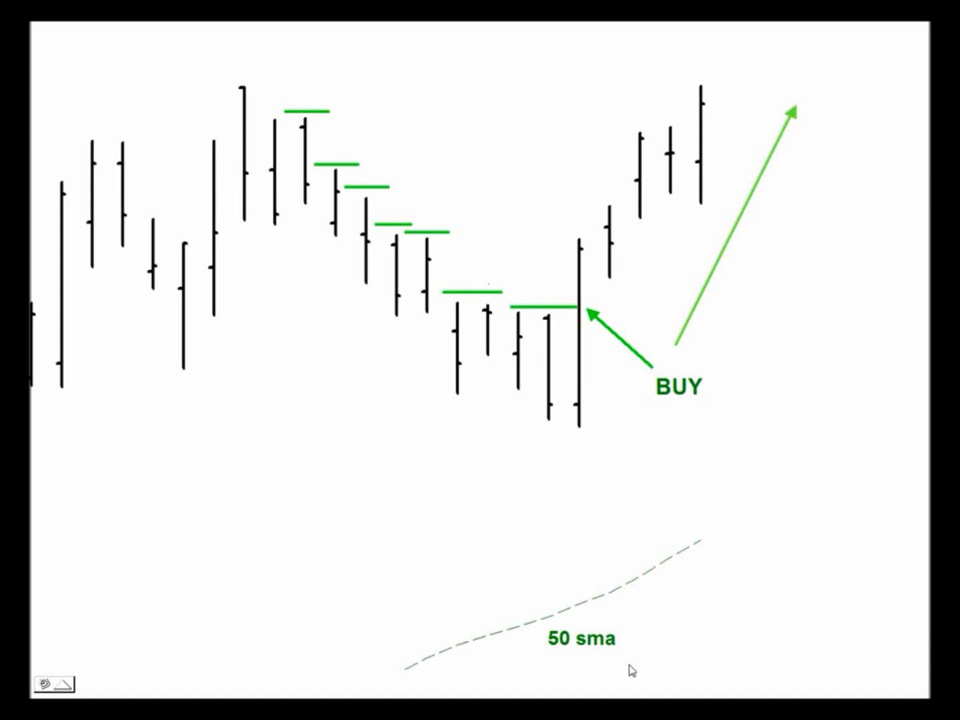
pyautogui.moveTo(418, 295)
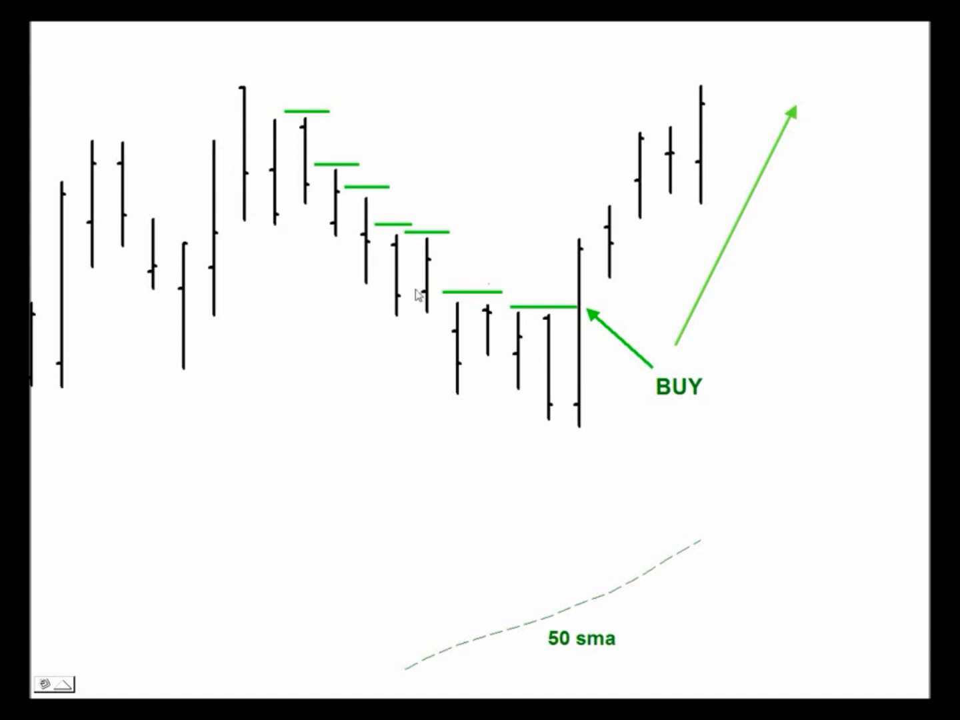
pyautogui.moveTo(437, 309)
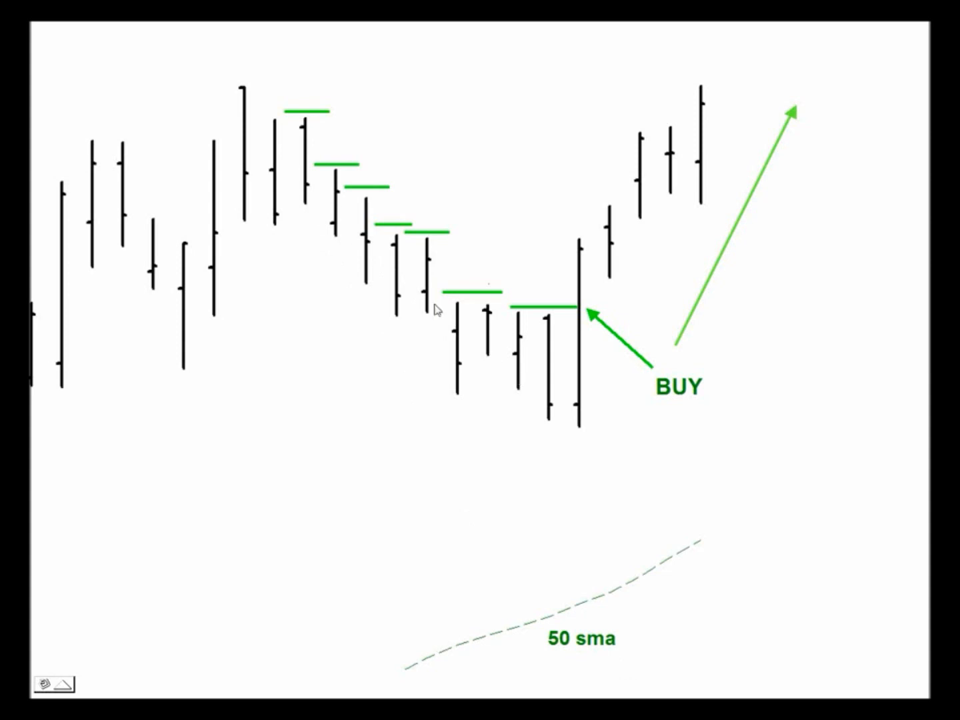
pyautogui.moveTo(502, 304)
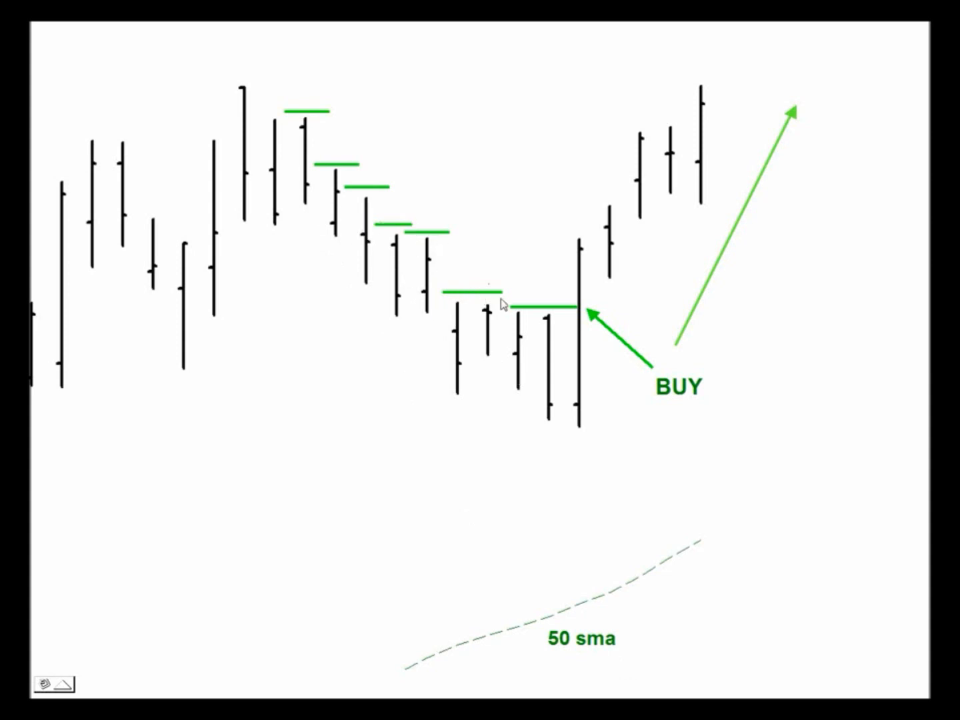
pyautogui.moveTo(588, 310)
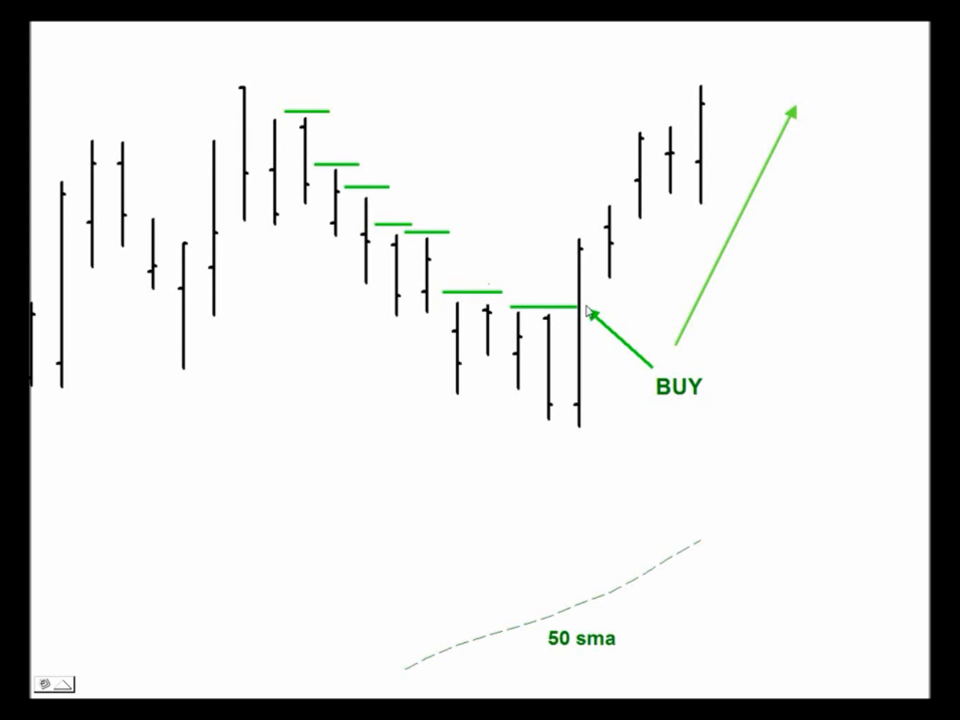
pyautogui.moveTo(663, 185)
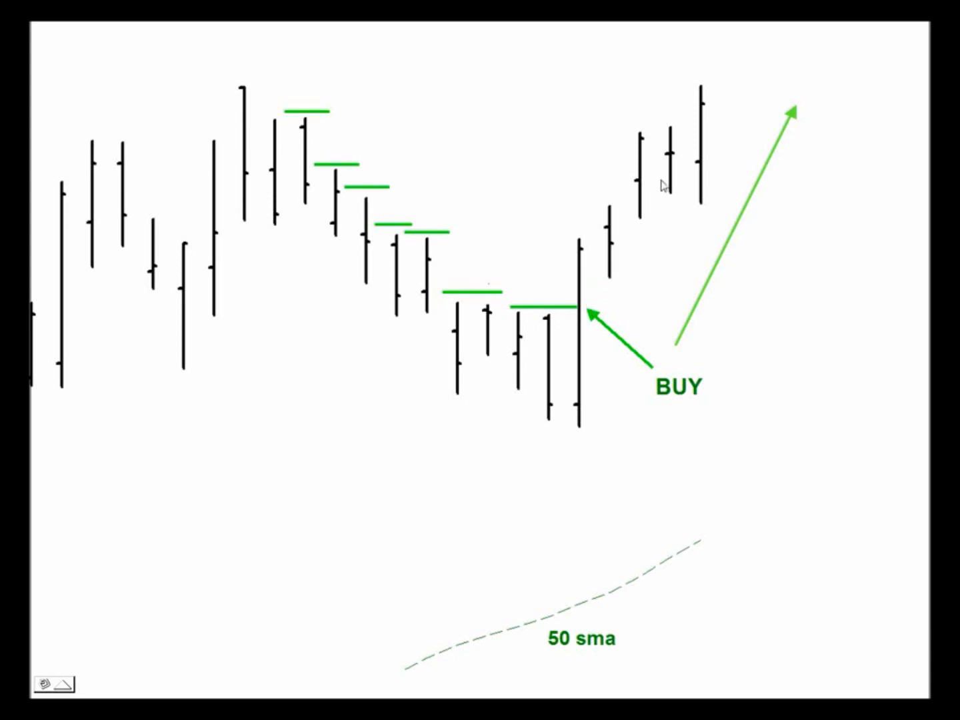